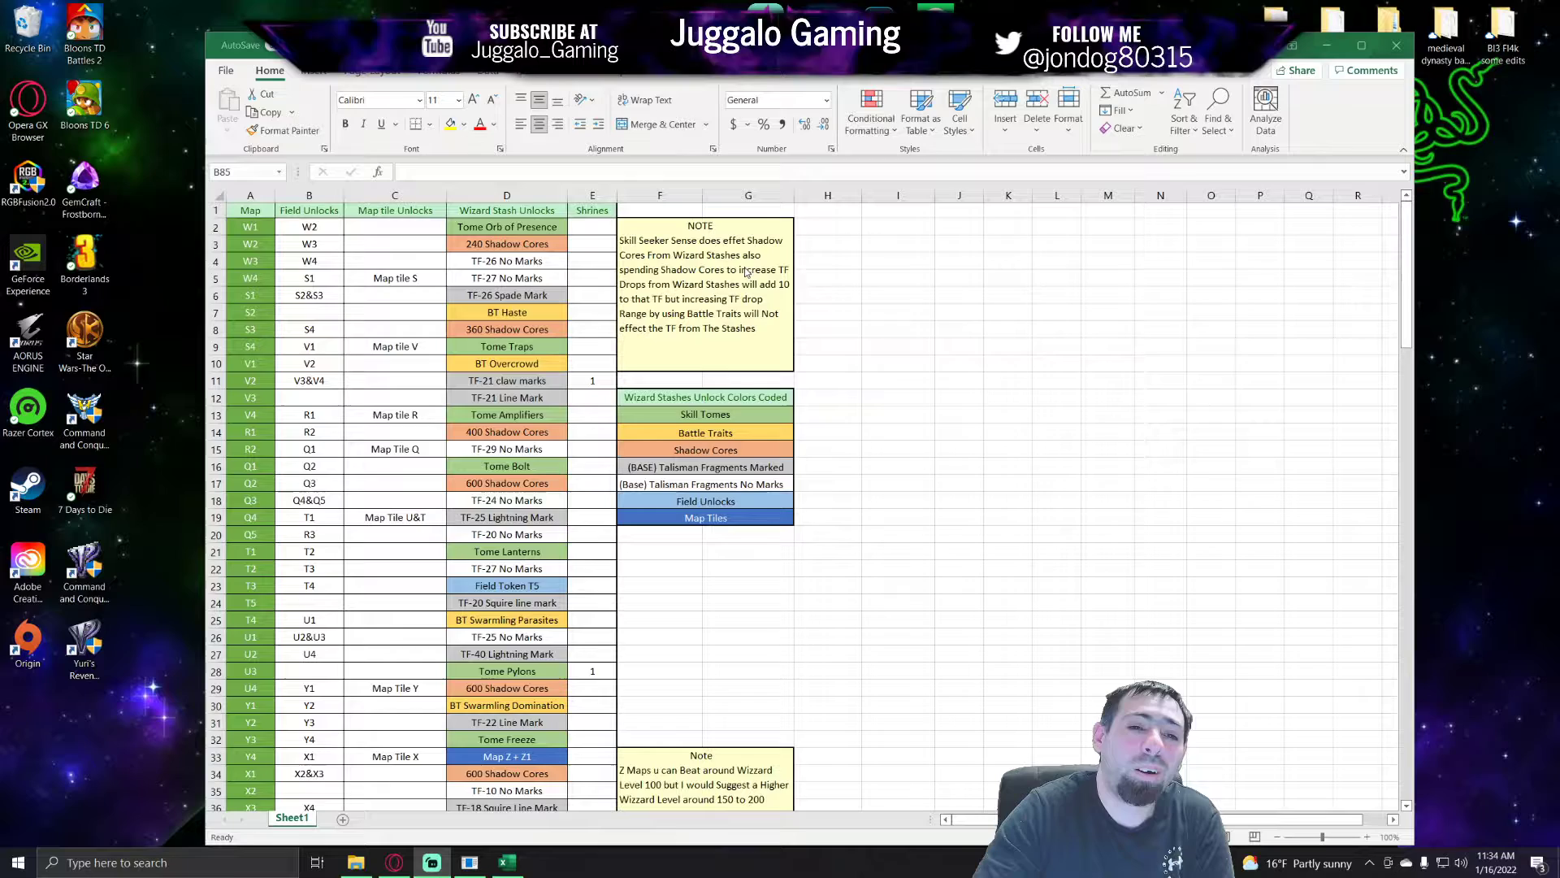
{"action": "mouse_move", "coordinate": [816, 280]}
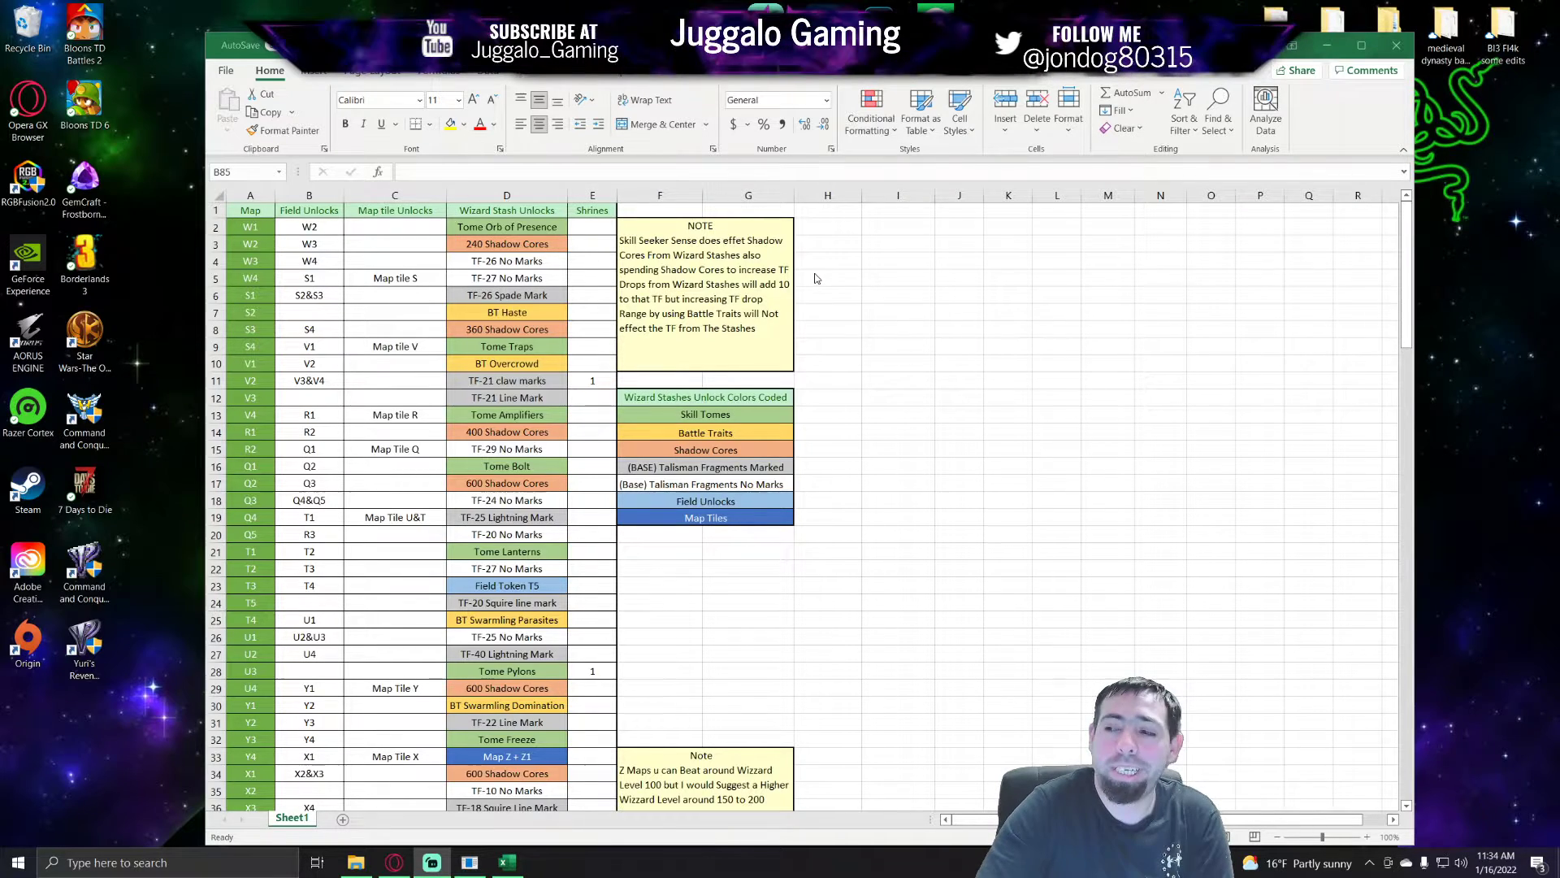
Step: Scroll through the map rows and select a cell partway down the sheet
{"action": "scroll", "scroll_direction": "down", "scroll_amount": 3}
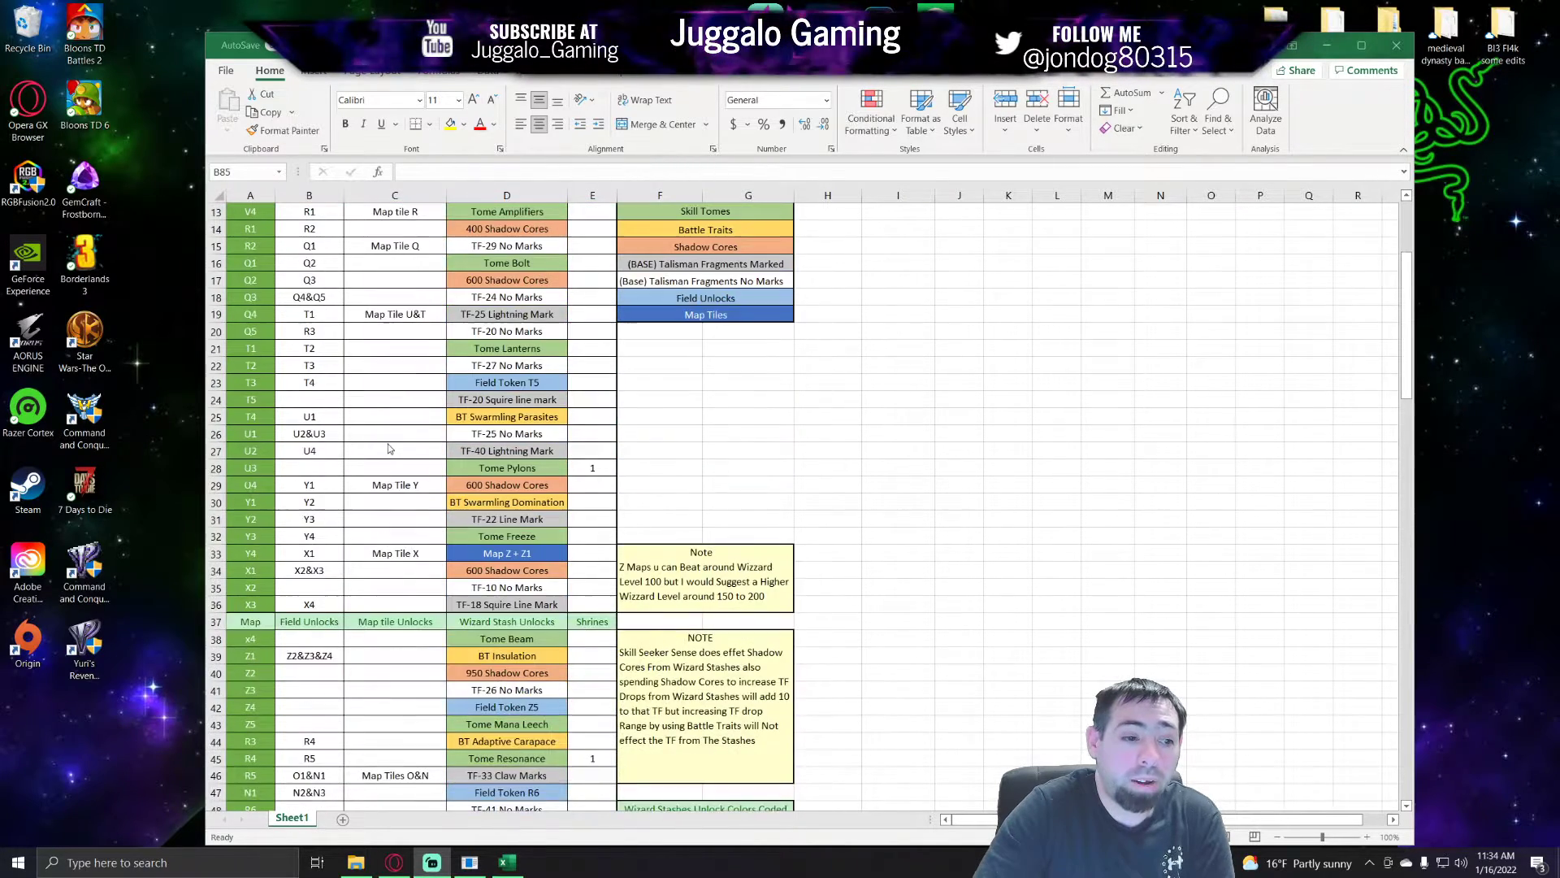
{"action": "scroll", "scroll_direction": "down", "scroll_amount": 3}
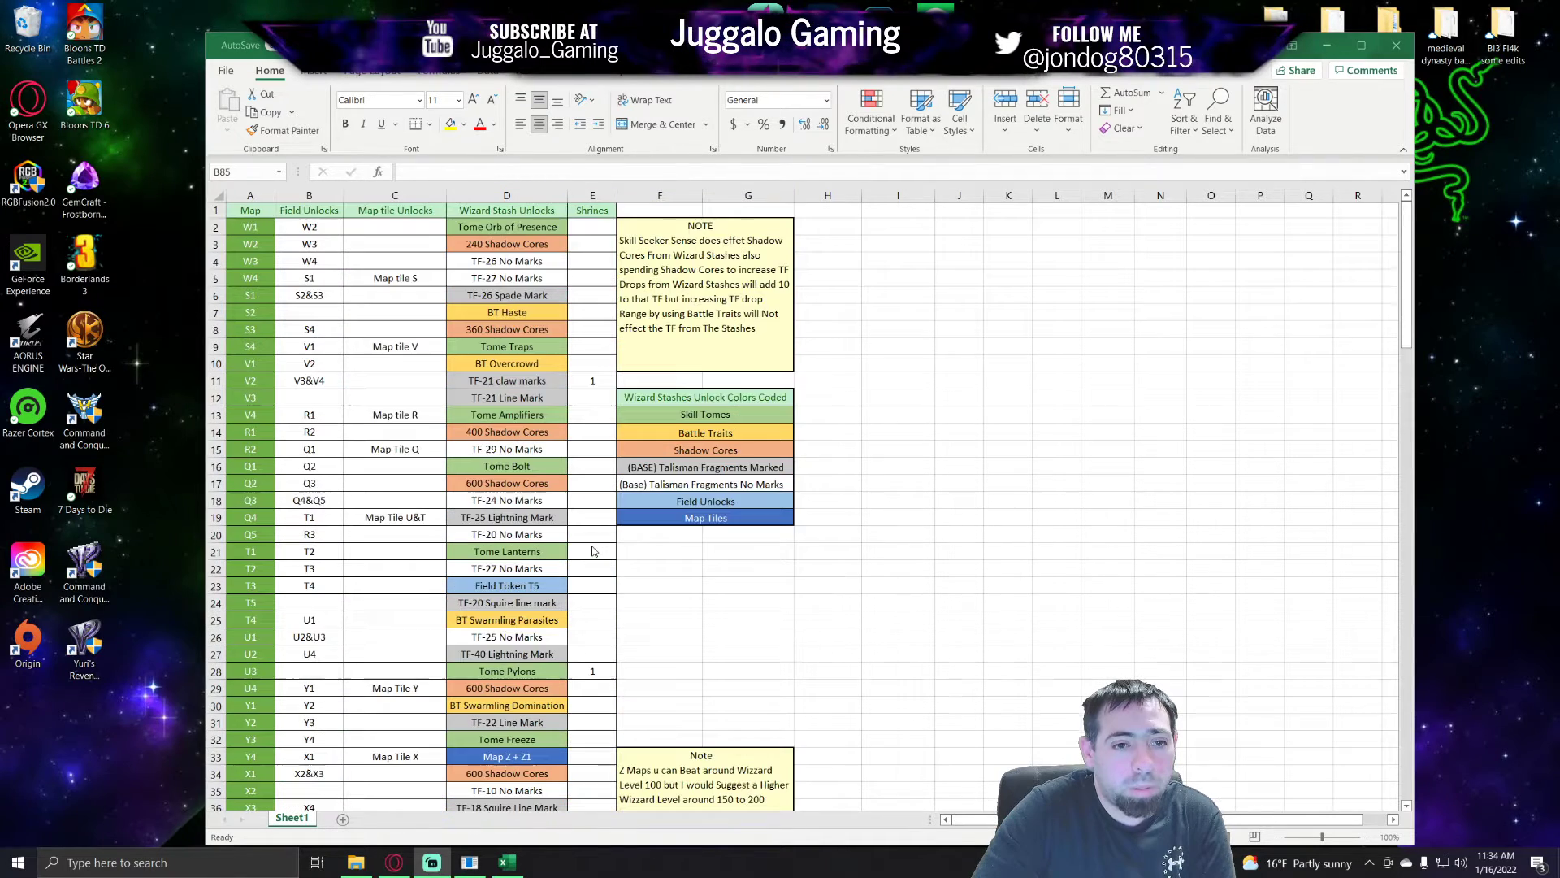
{"action": "mouse_move", "coordinate": [926, 469]}
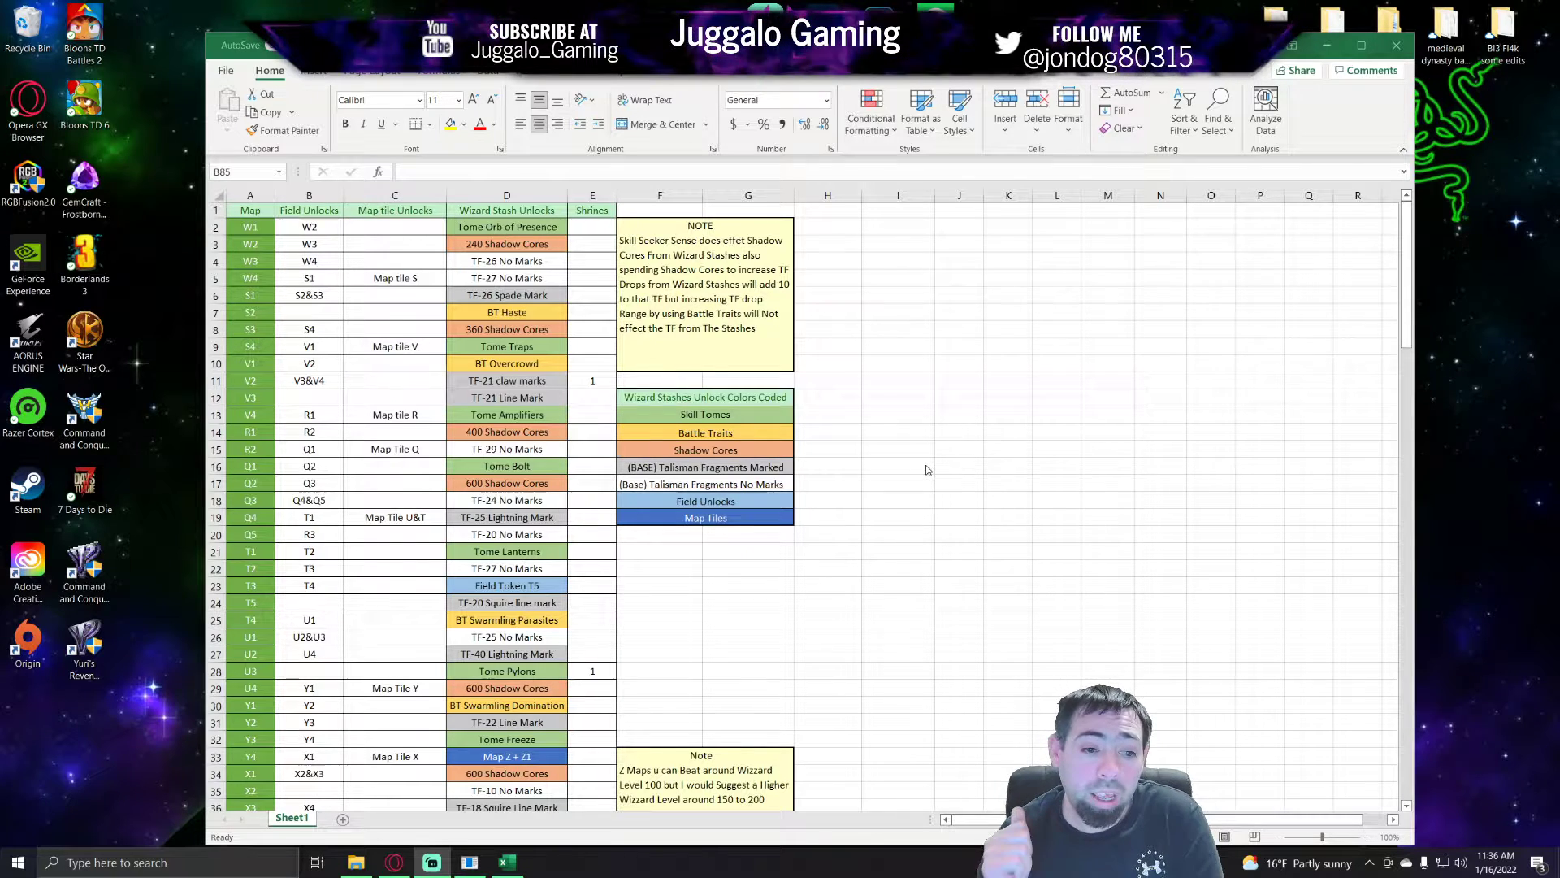
{"action": "mouse_move", "coordinate": [770, 660]}
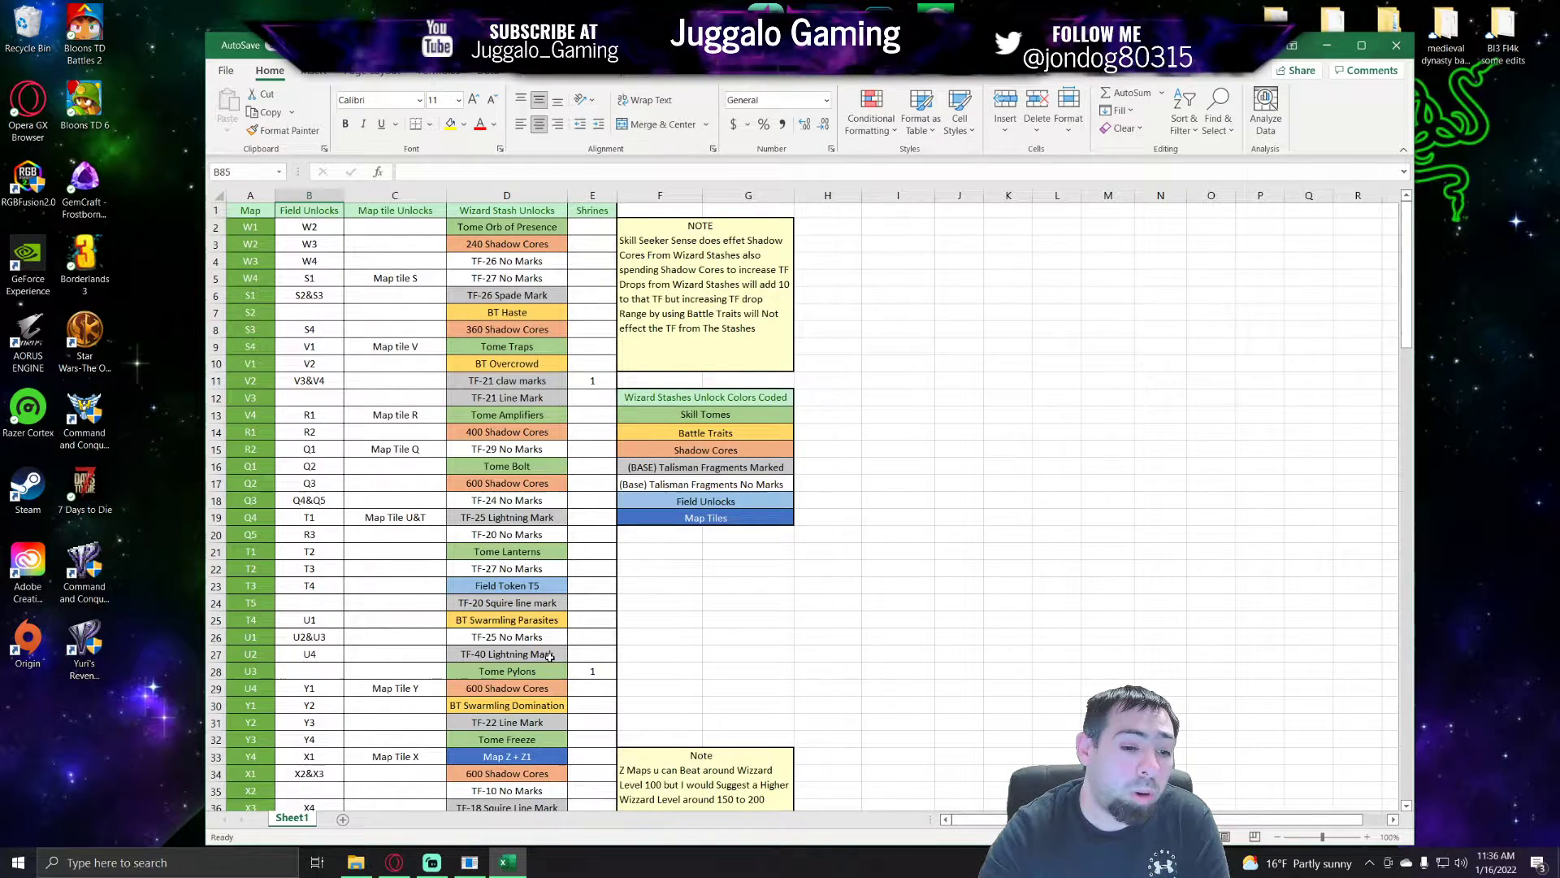
{"action": "left_click", "coordinate": [507, 653]}
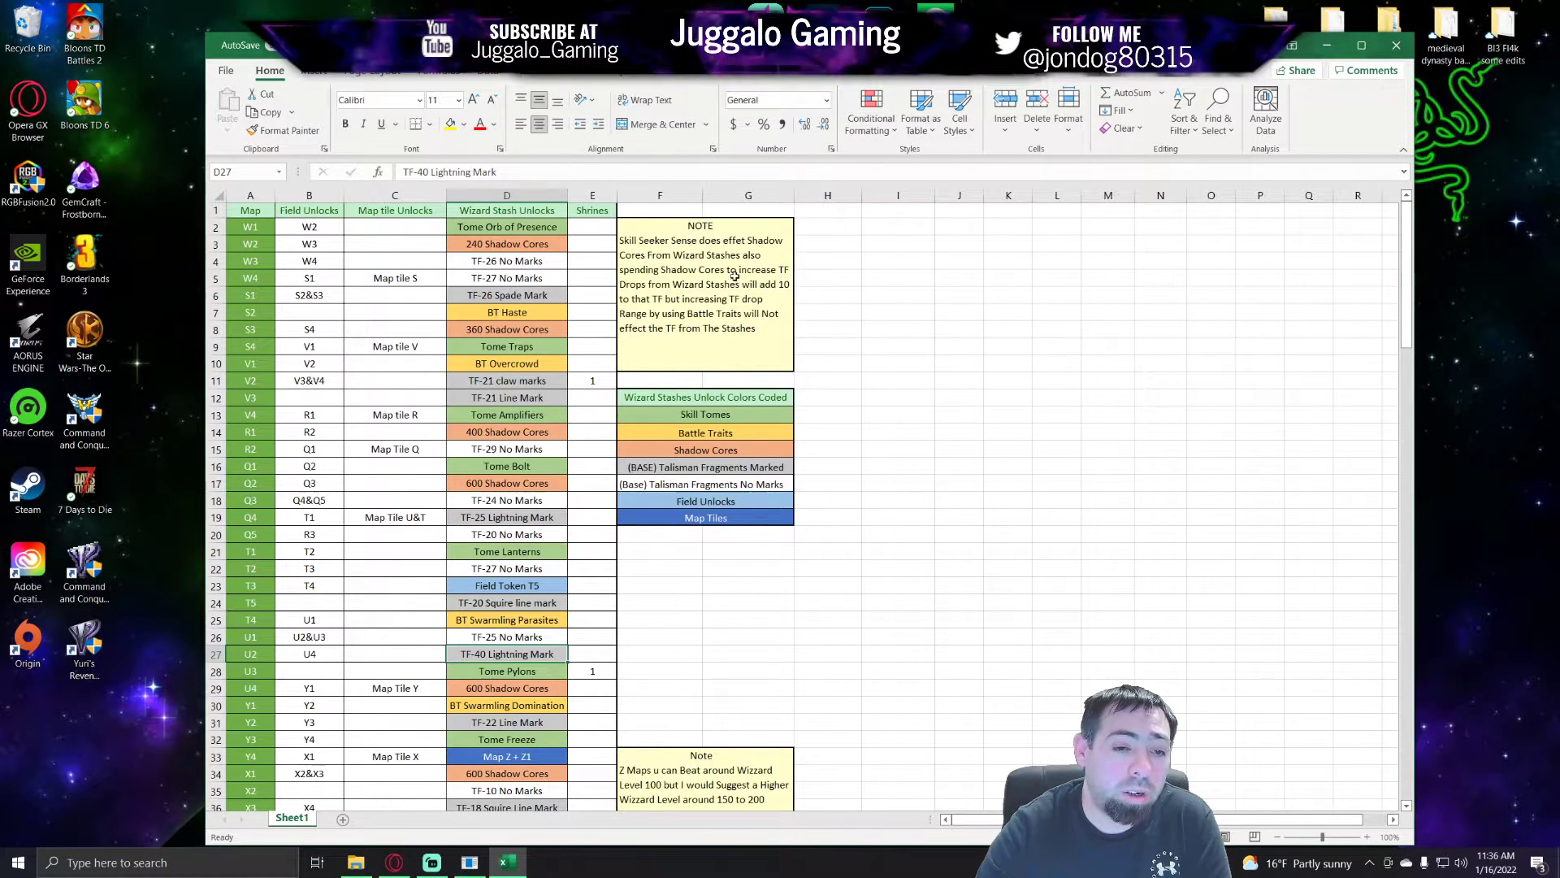
{"action": "mouse_move", "coordinate": [657, 643]}
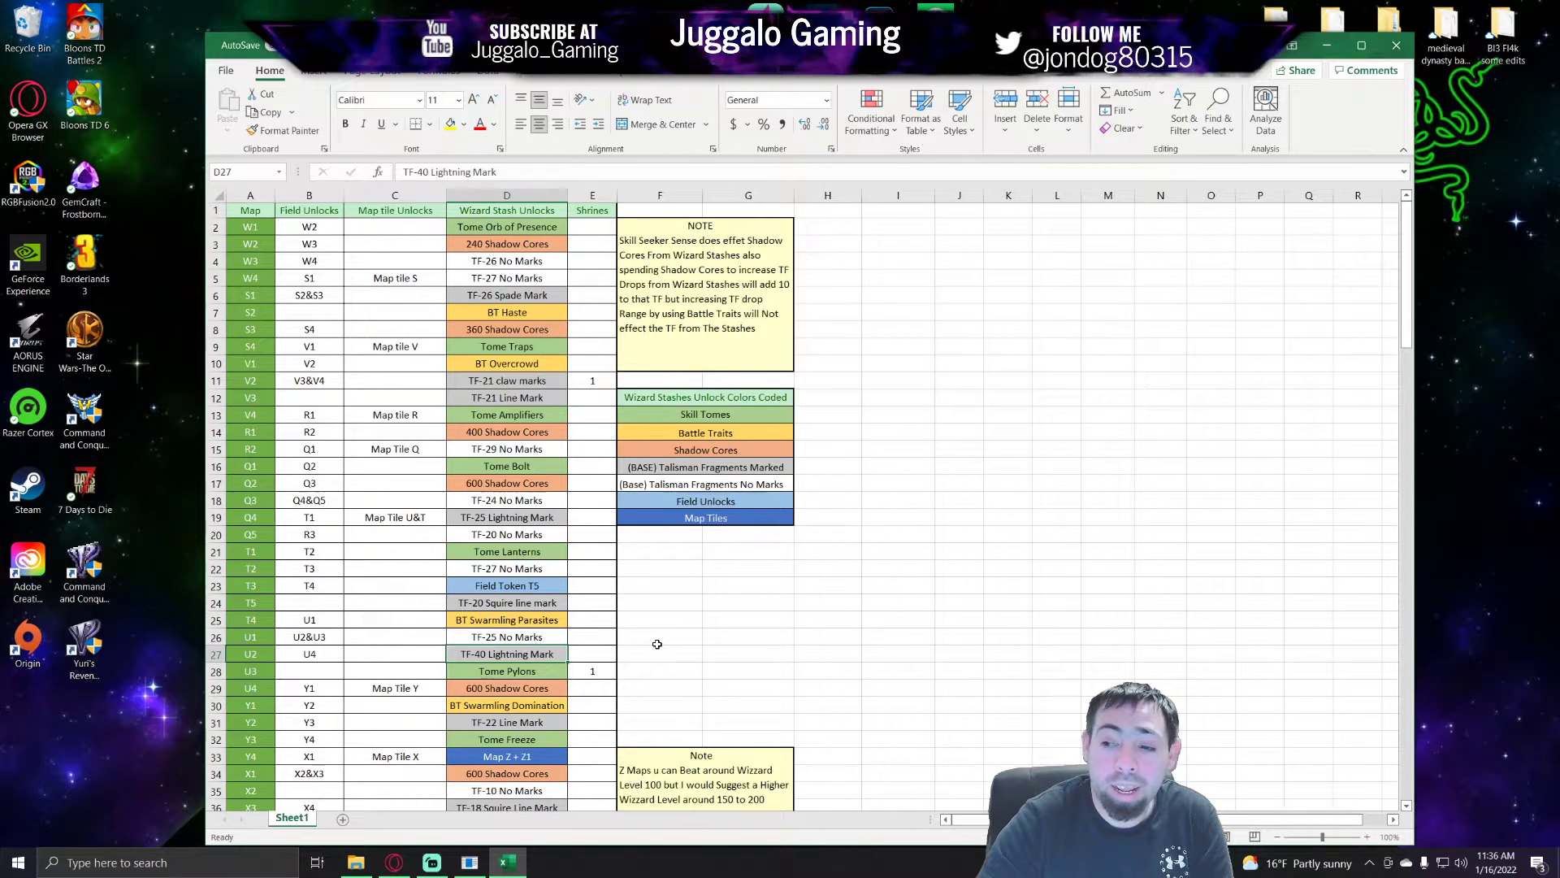
{"action": "mouse_move", "coordinate": [738, 583]}
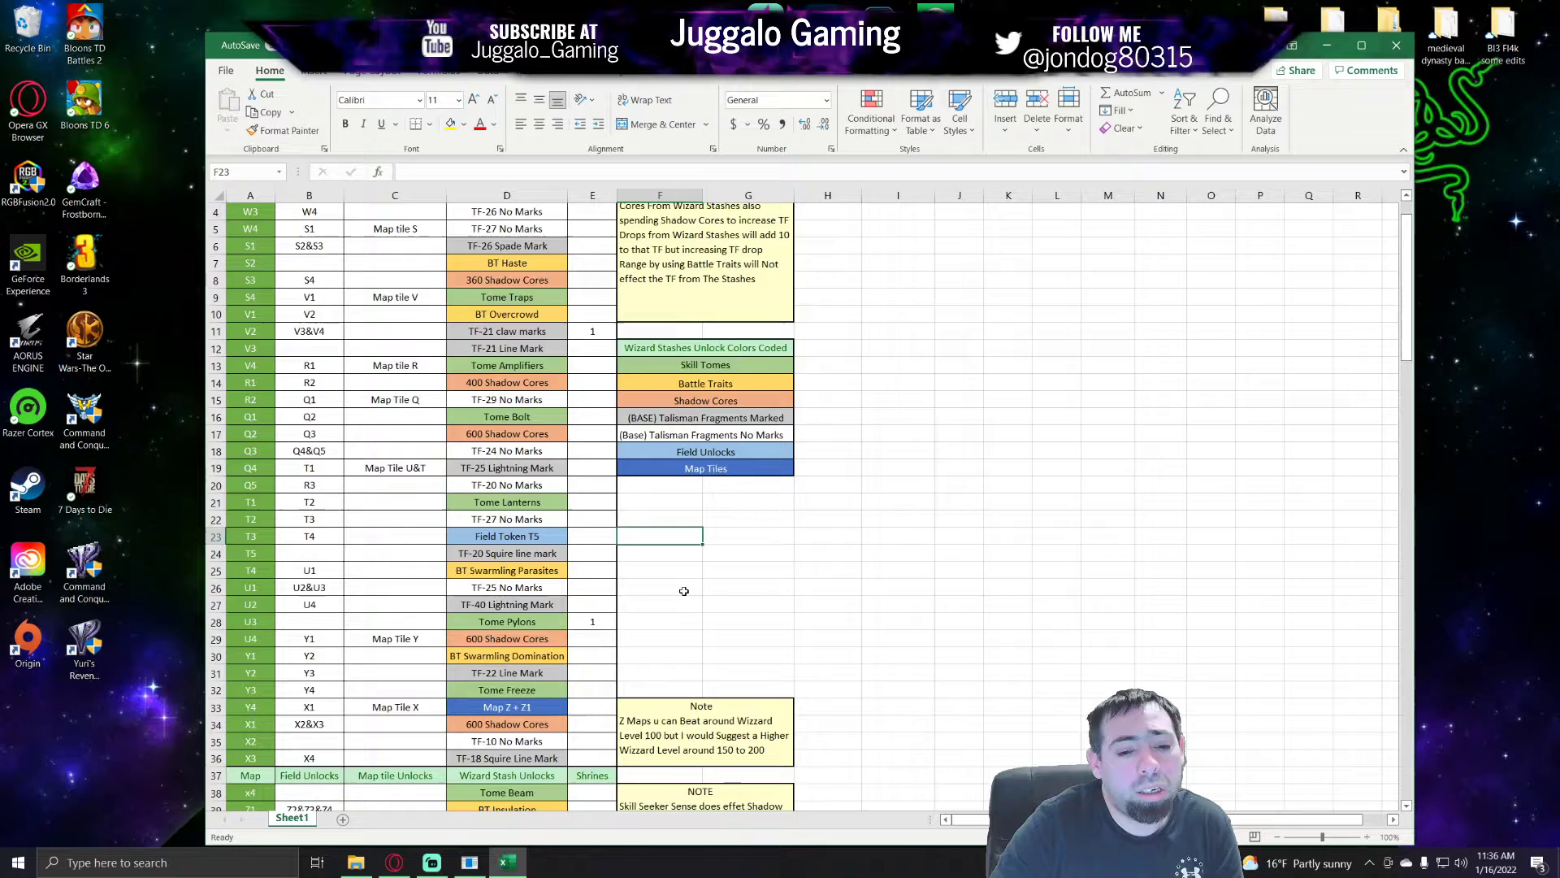
{"action": "scroll", "scroll_direction": "down", "scroll_amount": 3}
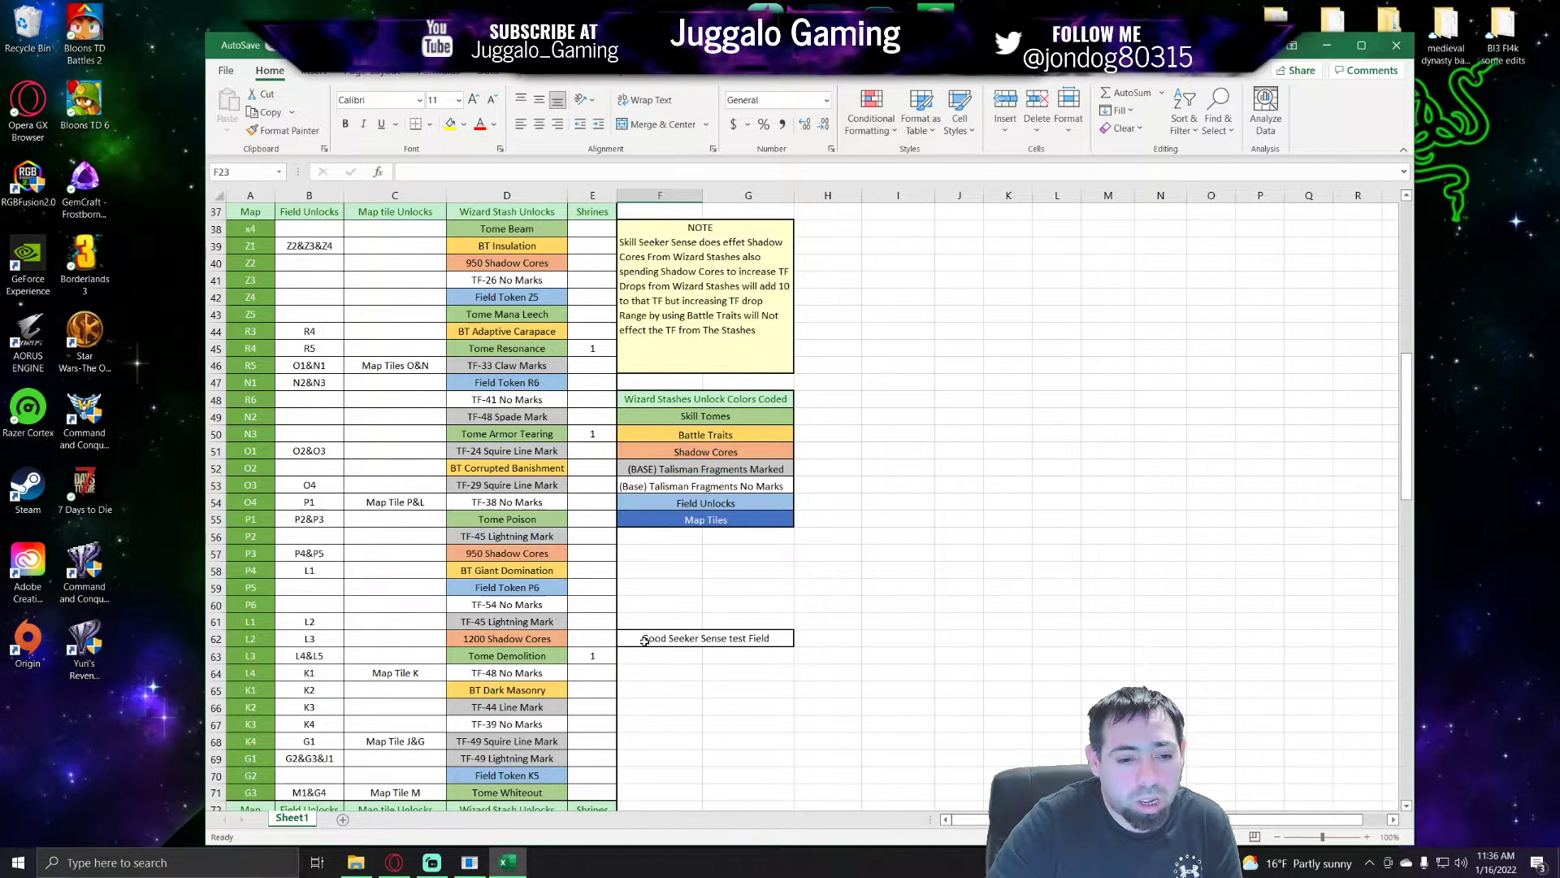
{"action": "scroll", "scroll_direction": "down", "scroll_amount": 3}
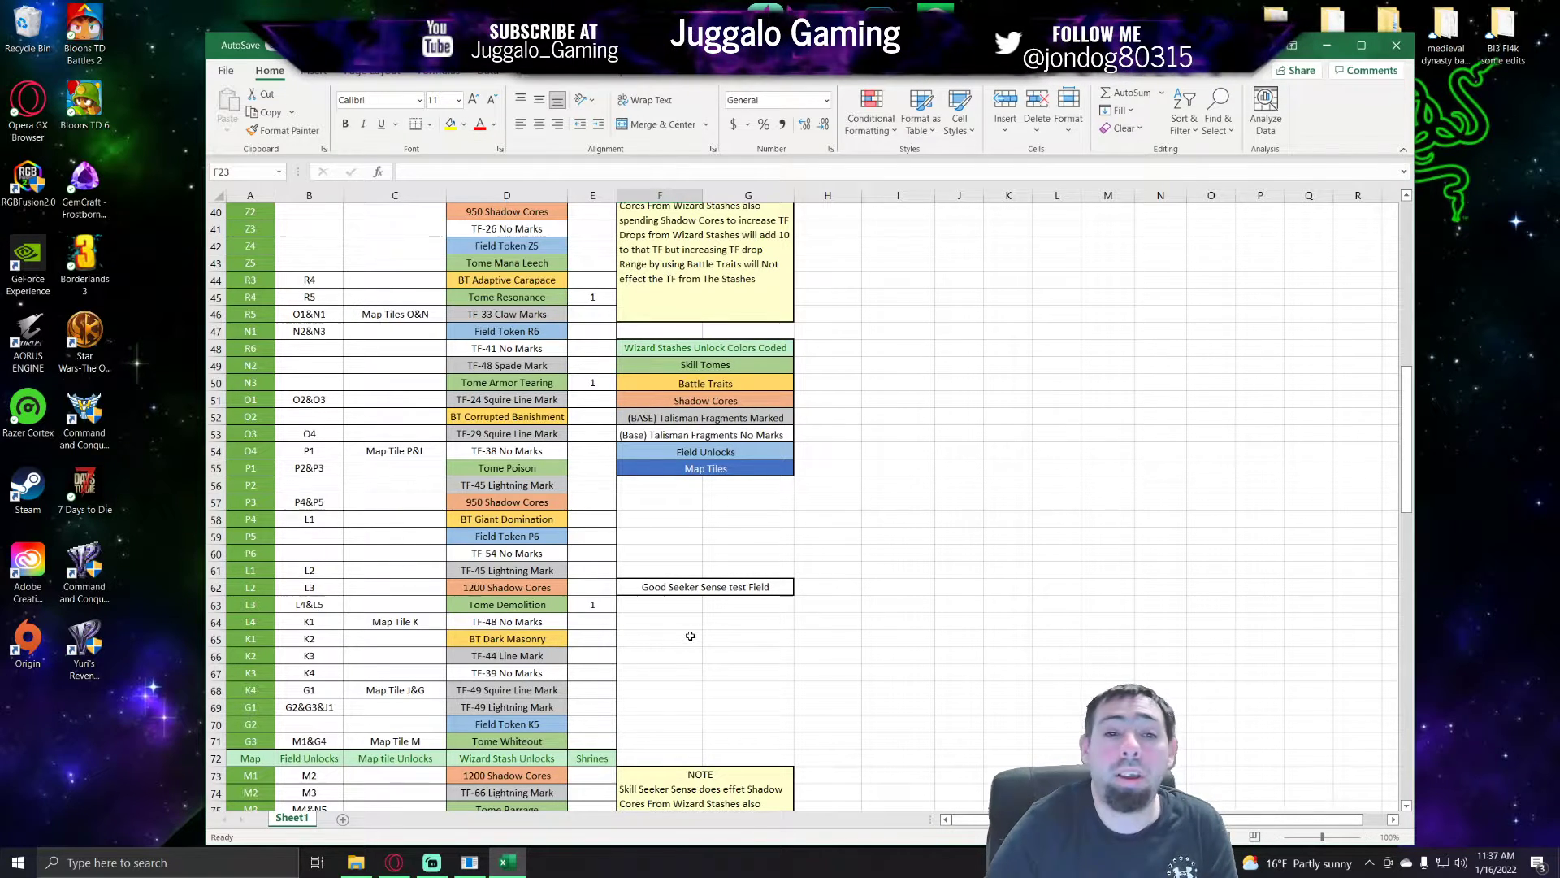
{"action": "mouse_move", "coordinate": [803, 538]}
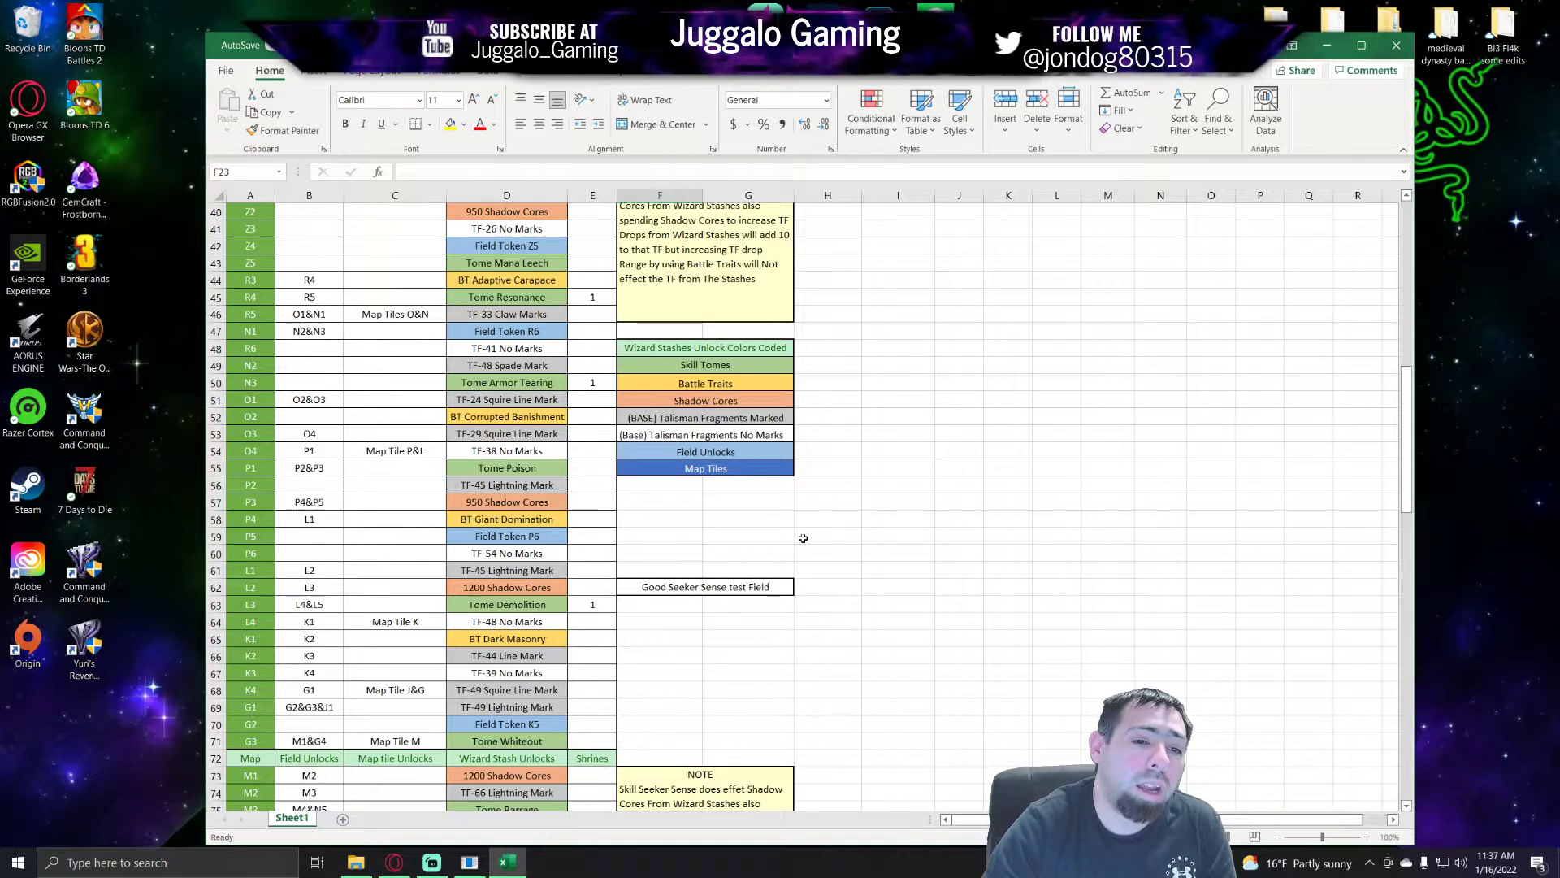
{"action": "scroll", "scroll_direction": "up", "scroll_amount": 3}
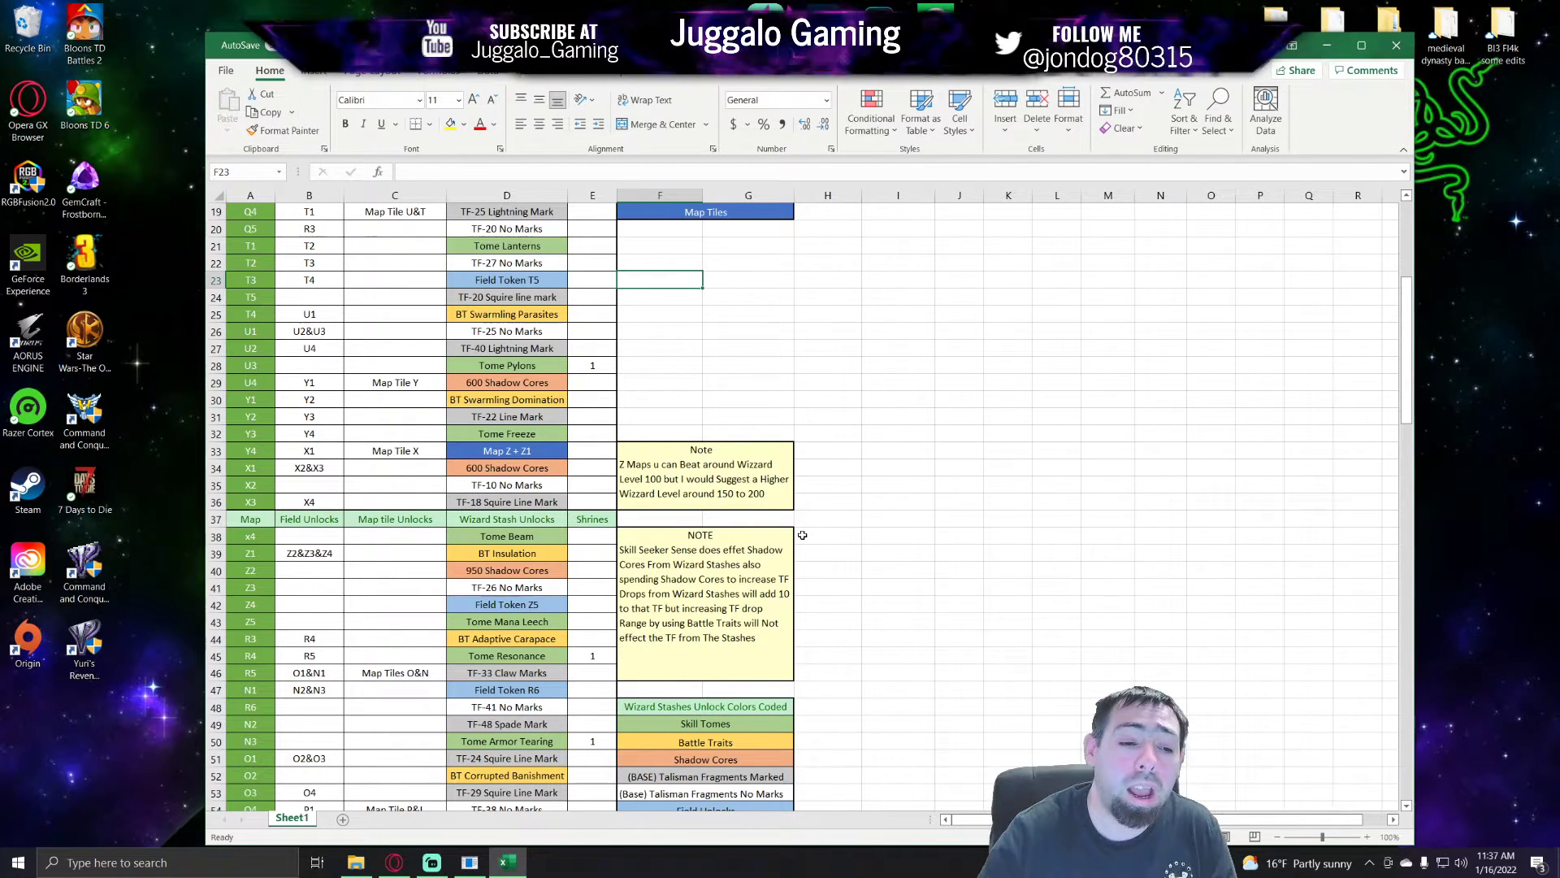
{"action": "scroll", "scroll_direction": "down", "scroll_amount": 3}
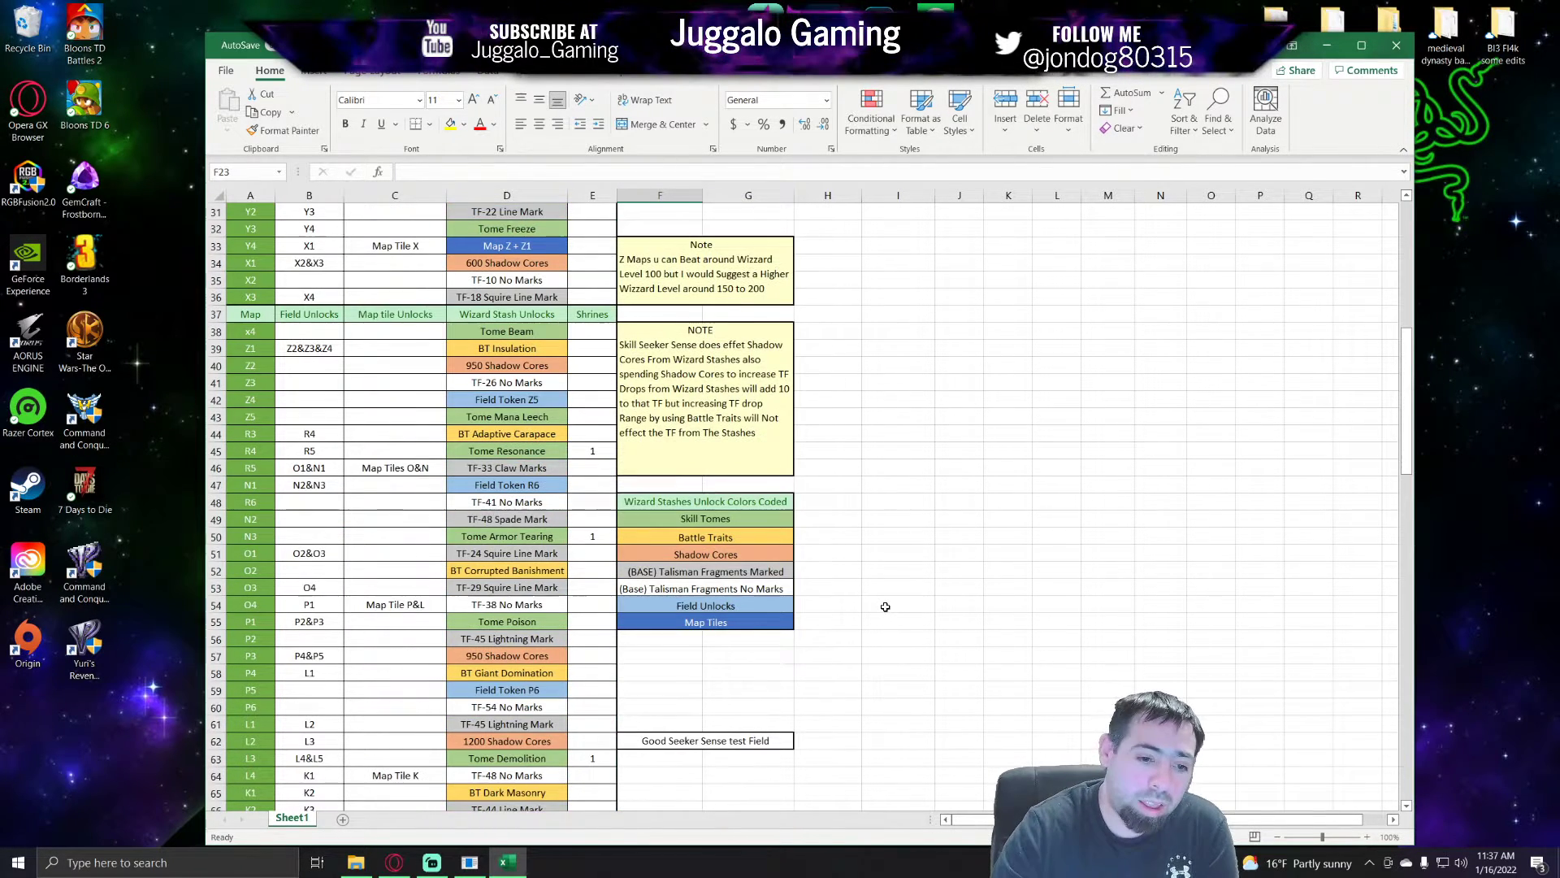
{"action": "scroll", "scroll_direction": "down", "scroll_amount": 3}
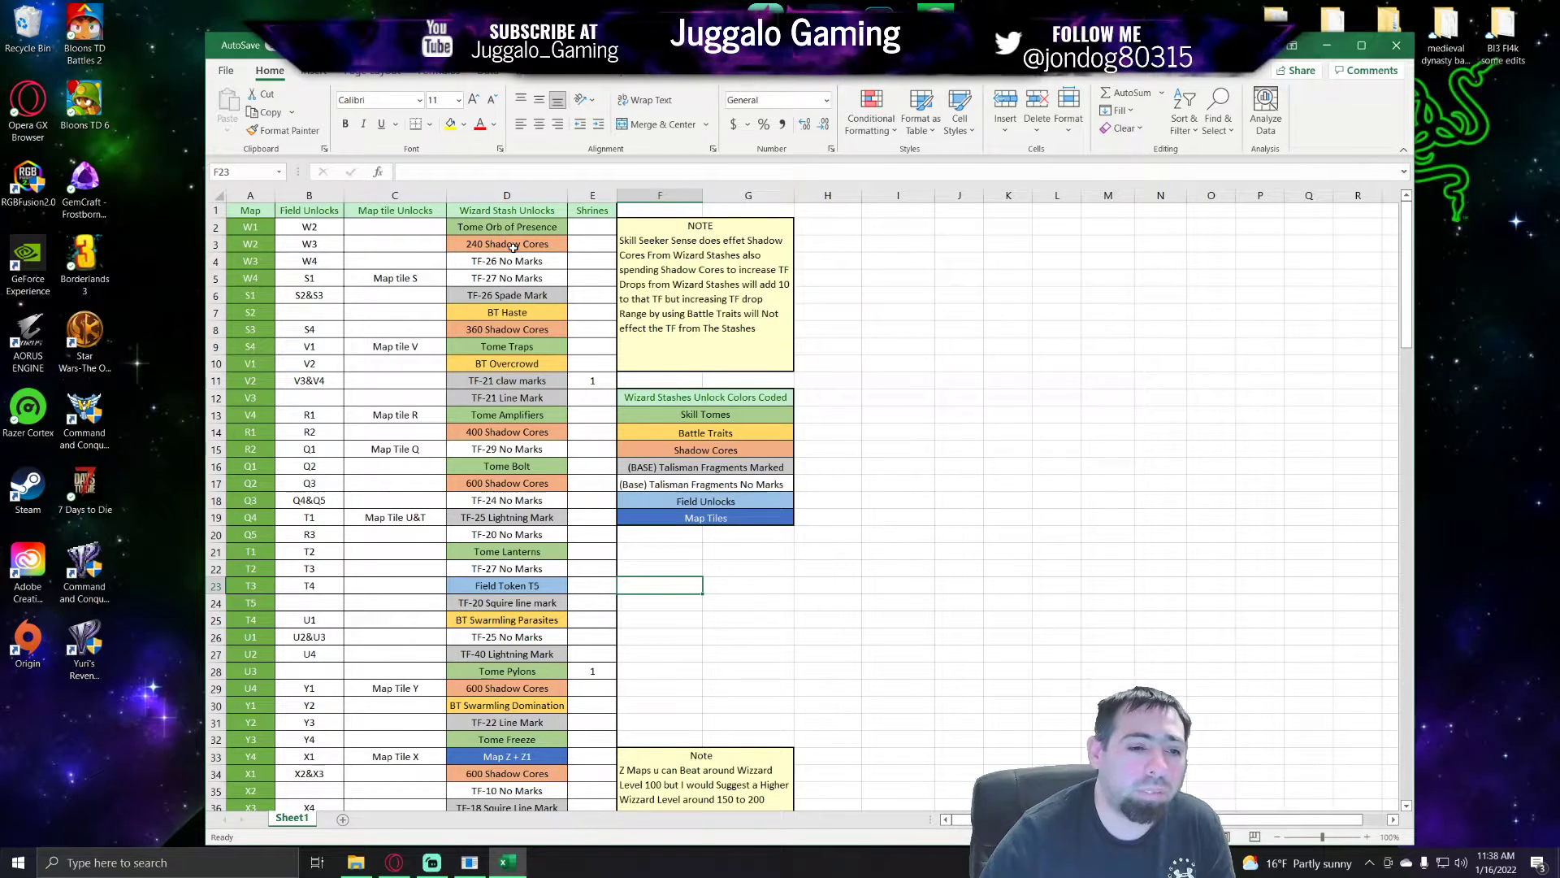
{"action": "mouse_move", "coordinate": [578, 470]}
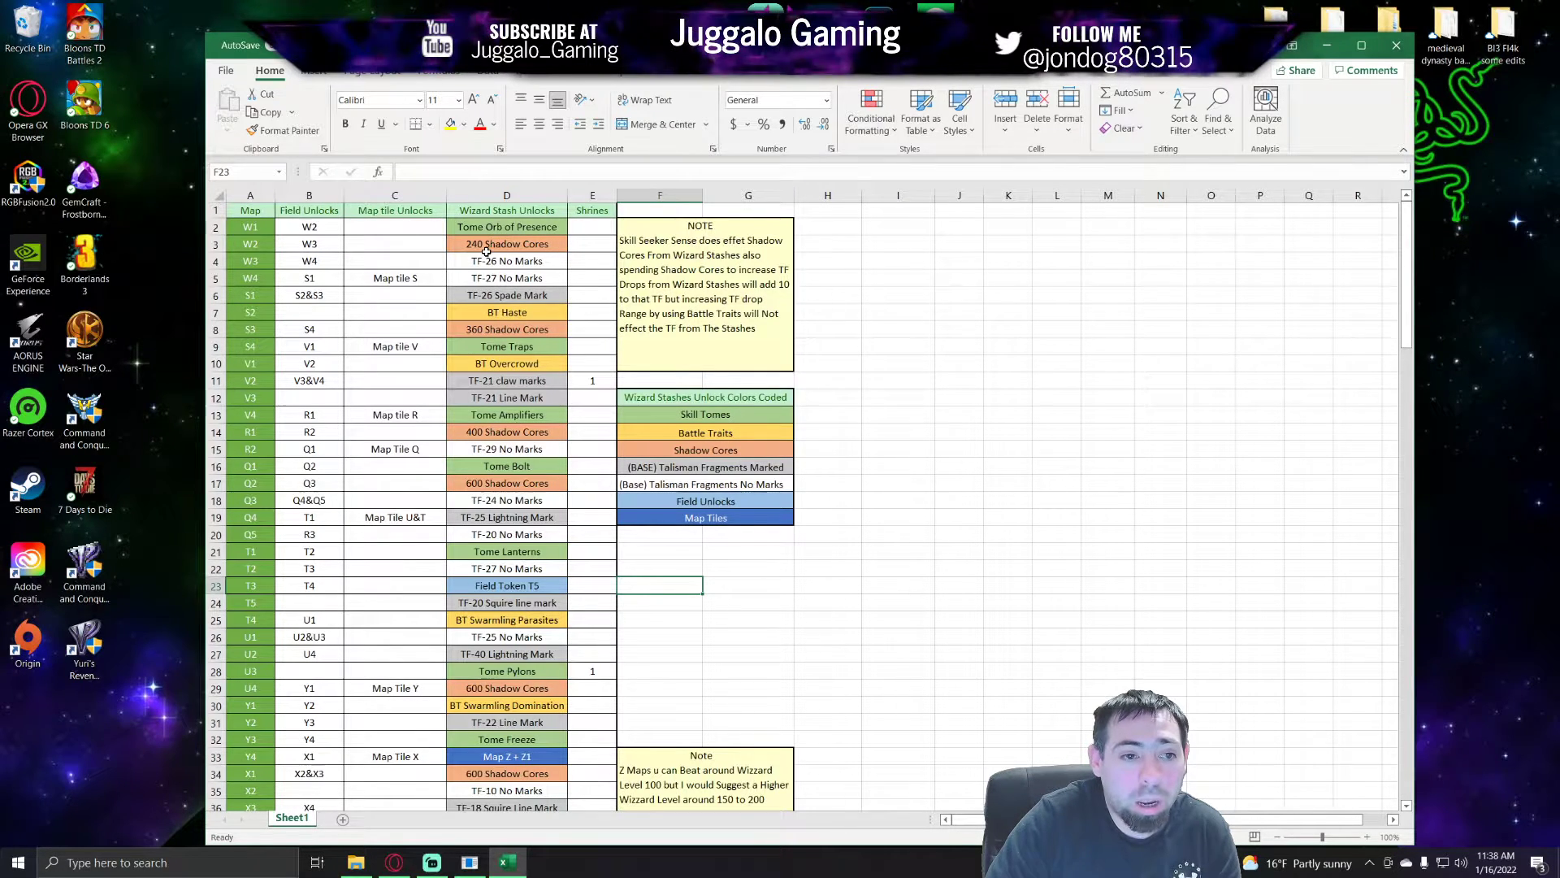
{"action": "mouse_move", "coordinate": [507, 432]}
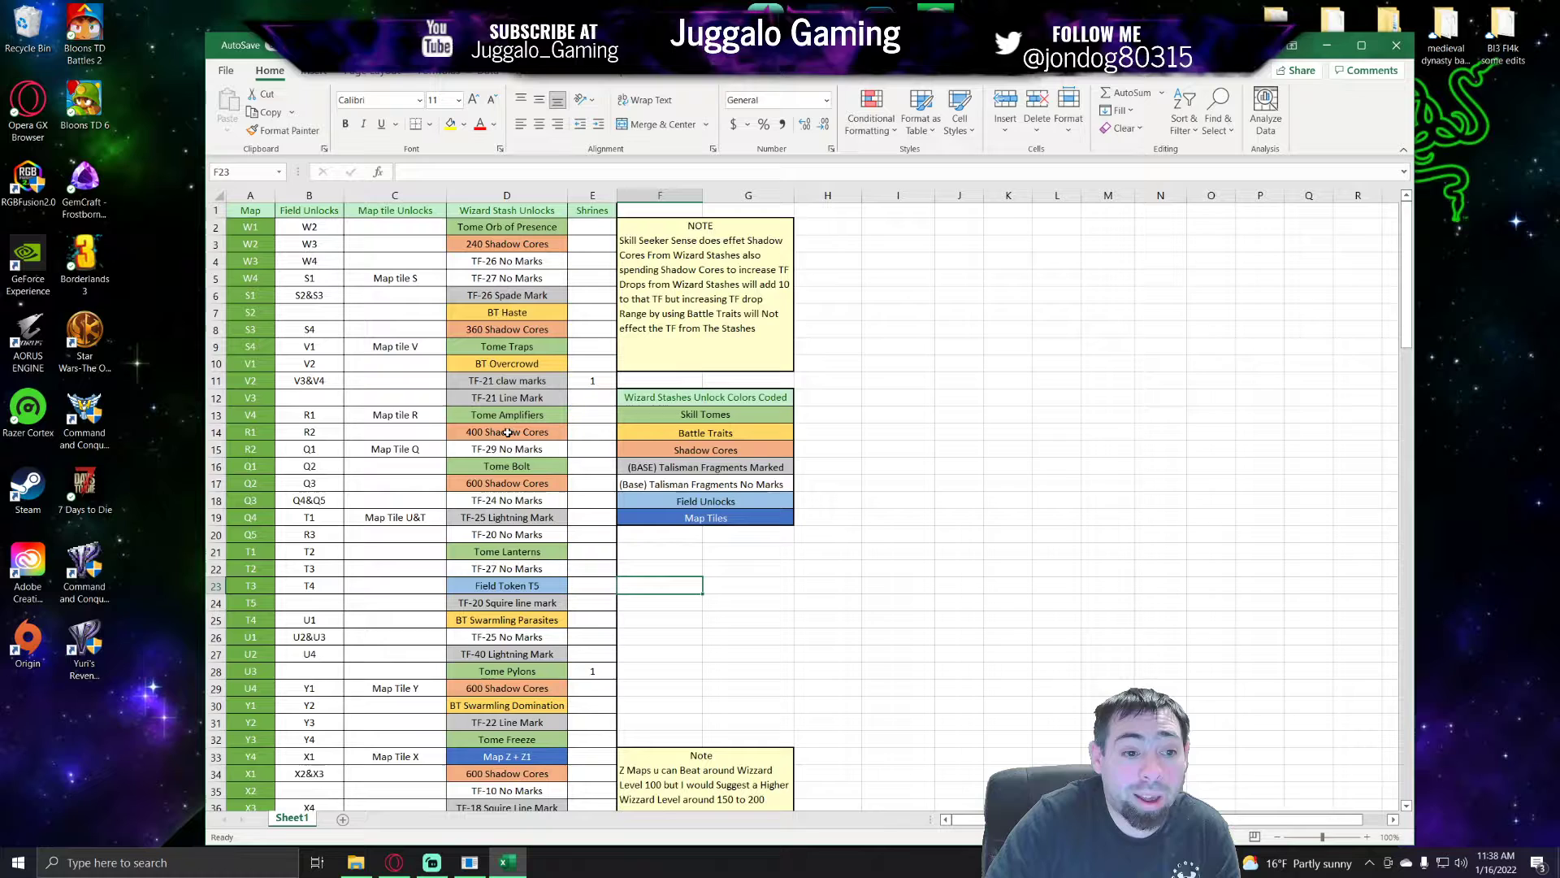
{"action": "mouse_move", "coordinate": [502, 449]}
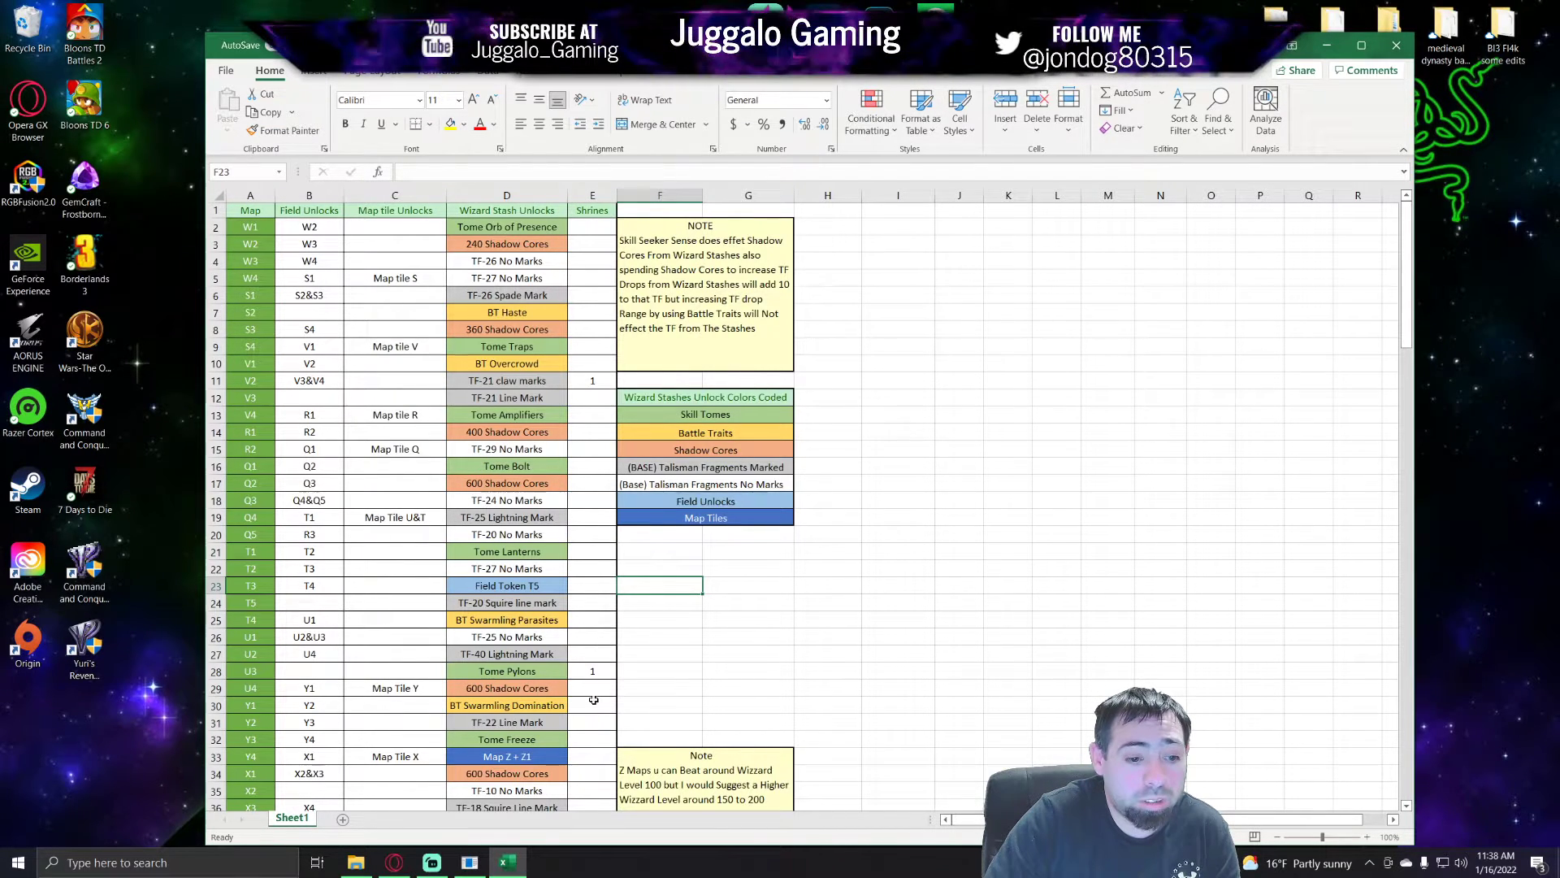
Step: Scroll to the empty rows at the bottom and select a cell there before minimizing Excel
{"action": "scroll", "scroll_direction": "down", "scroll_amount": 3}
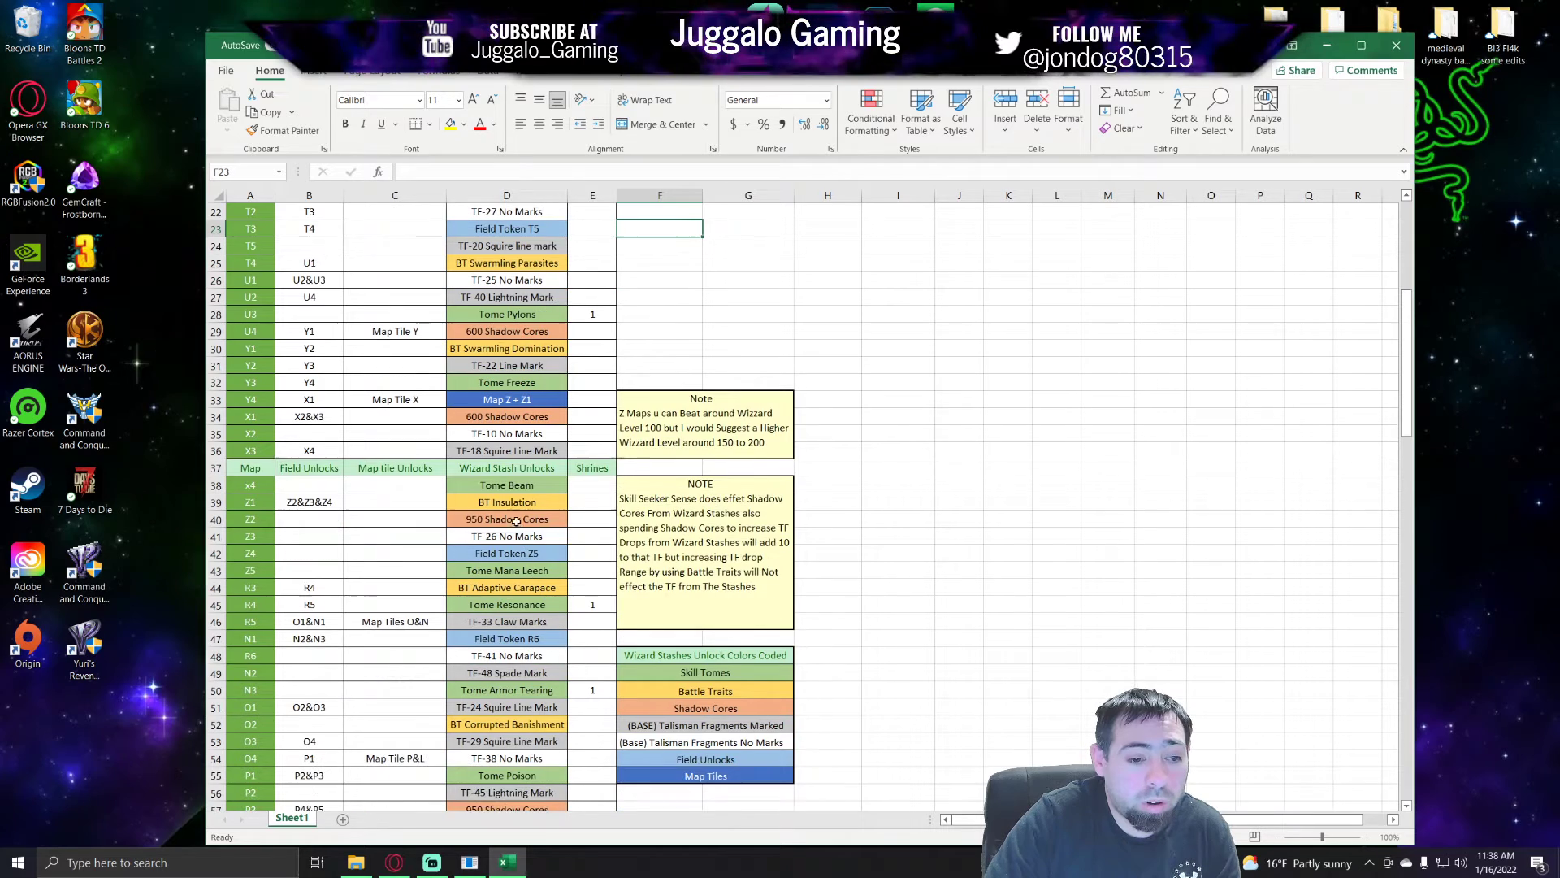
{"action": "scroll", "scroll_direction": "down", "scroll_amount": 3}
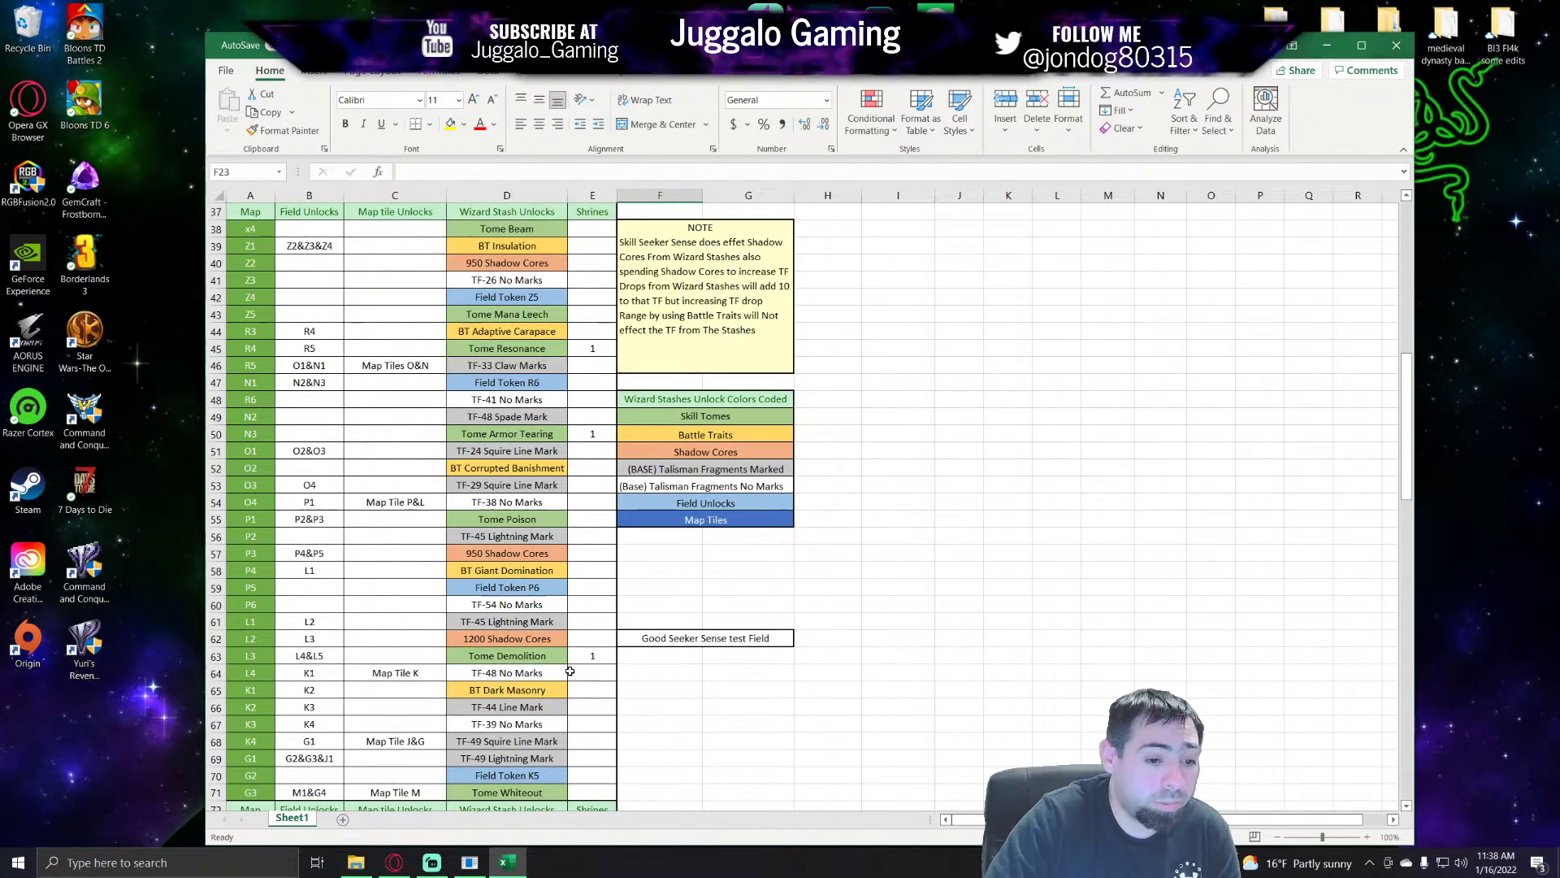
{"action": "scroll", "scroll_direction": "down", "scroll_amount": 3}
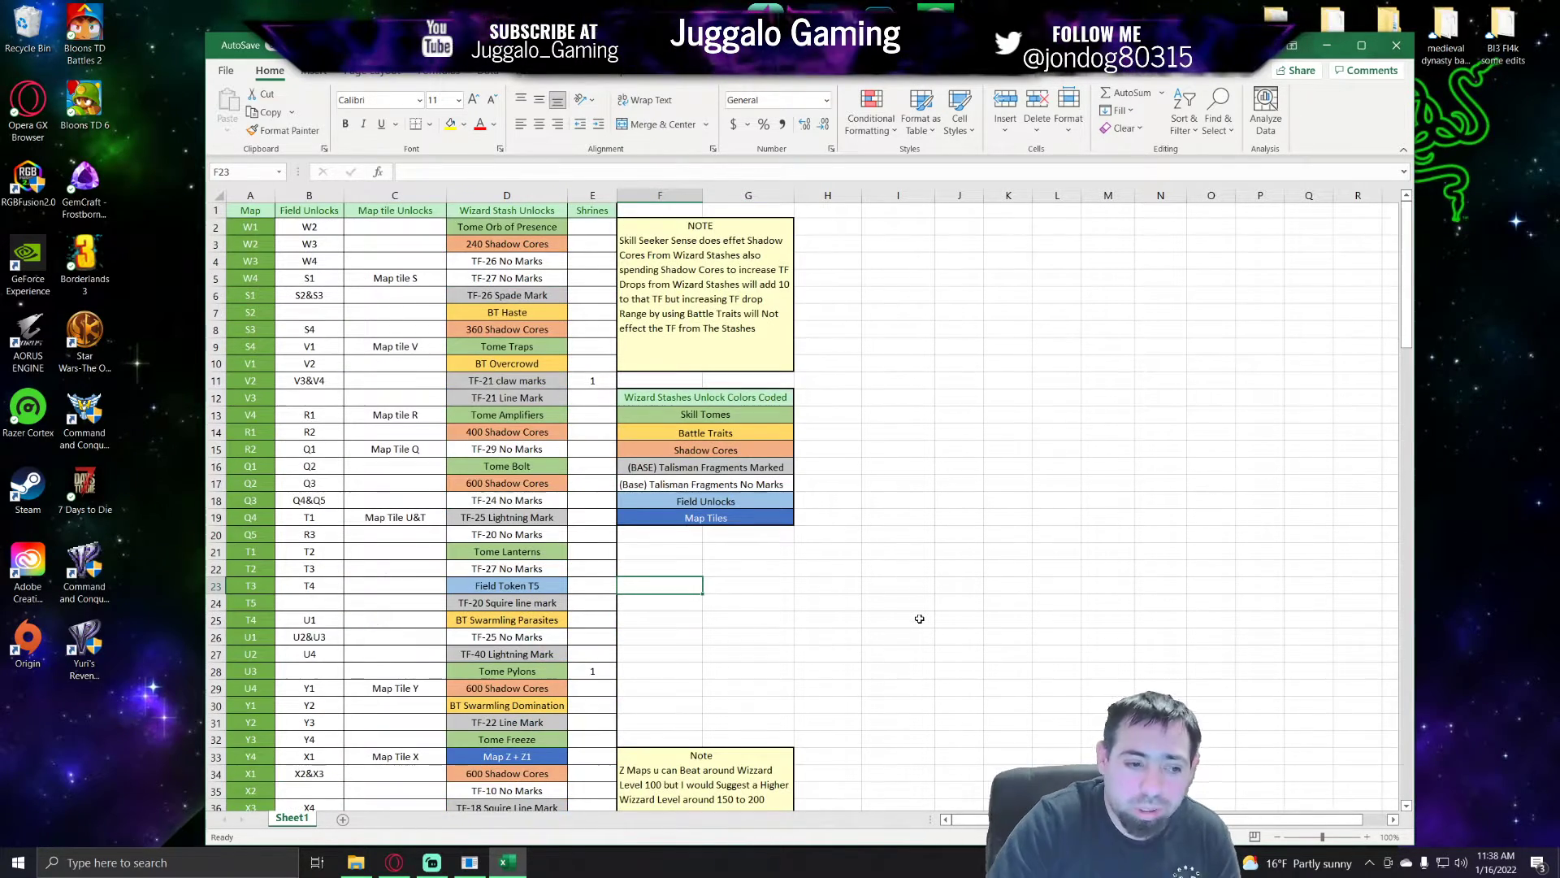
{"action": "scroll", "scroll_direction": "down", "scroll_amount": 3}
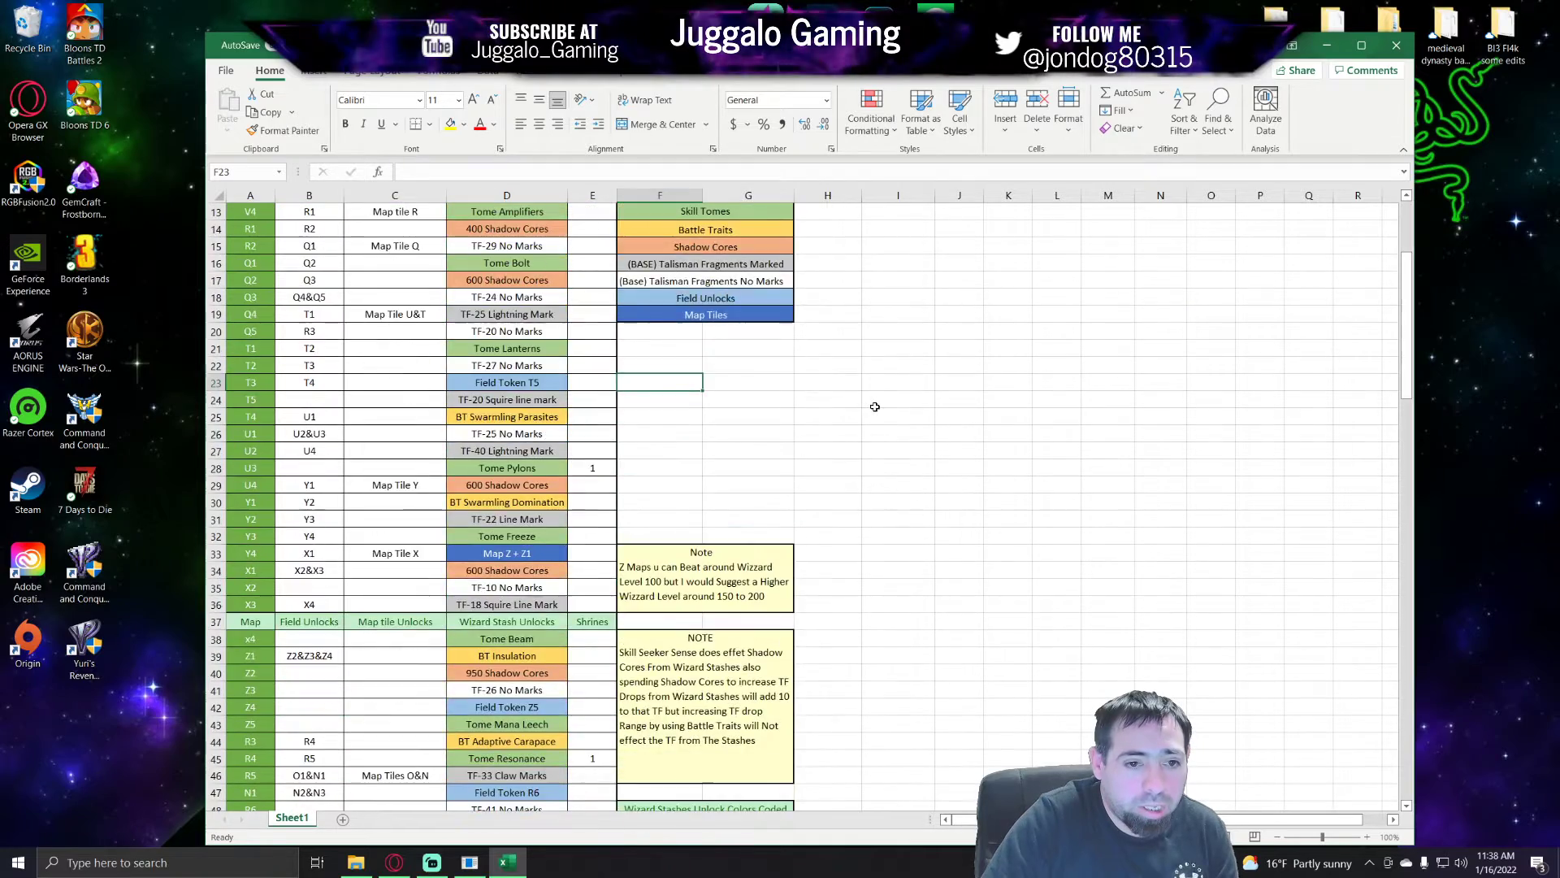
{"action": "scroll", "scroll_direction": "down", "scroll_amount": 3}
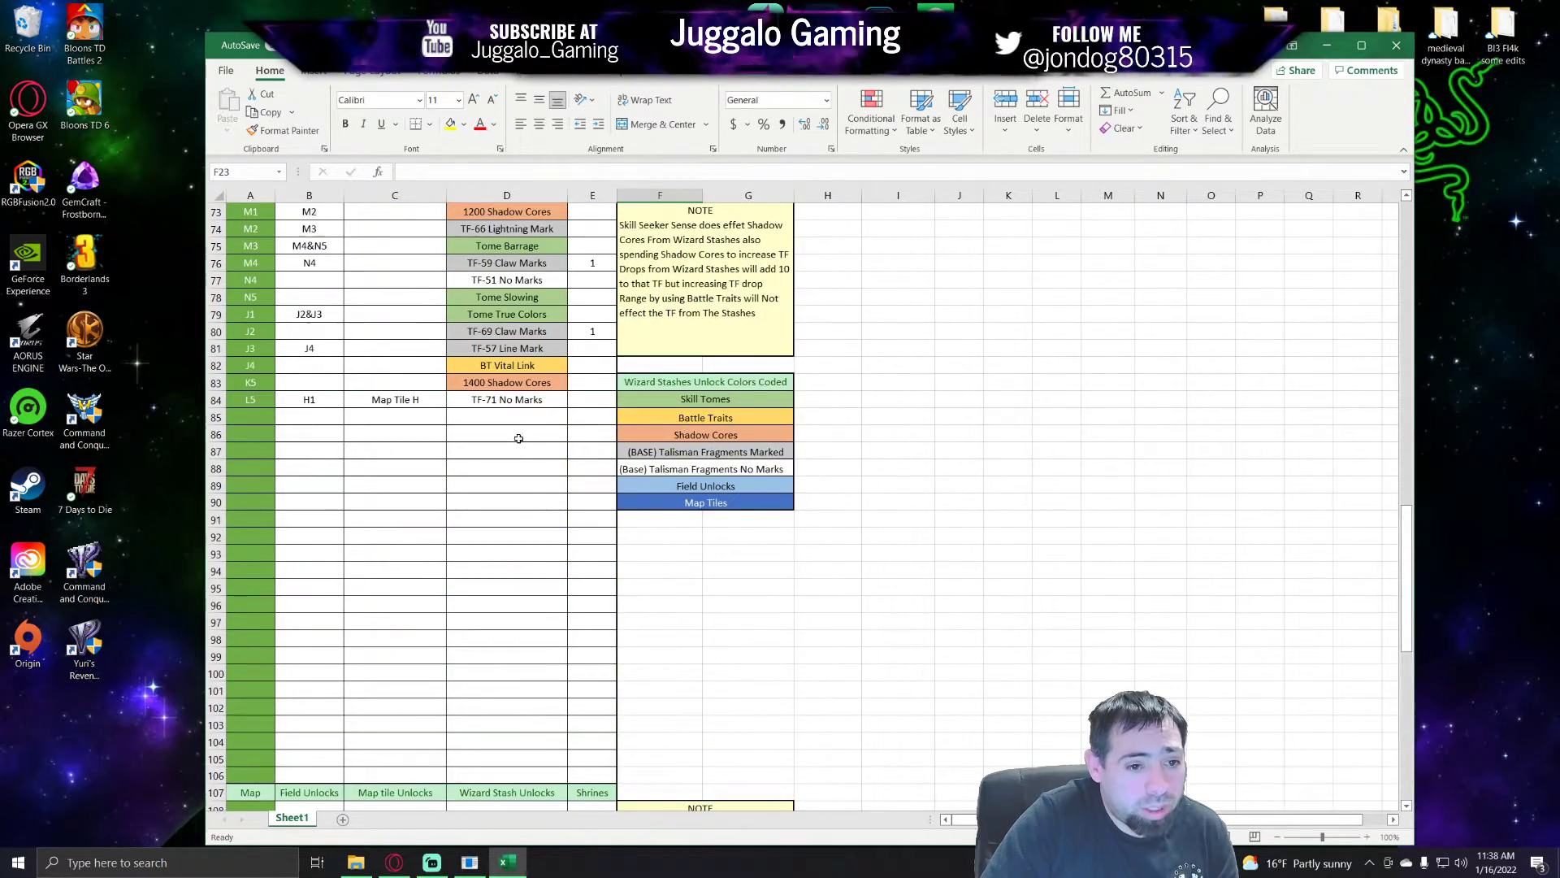
{"action": "scroll", "scroll_direction": "down", "scroll_amount": 3}
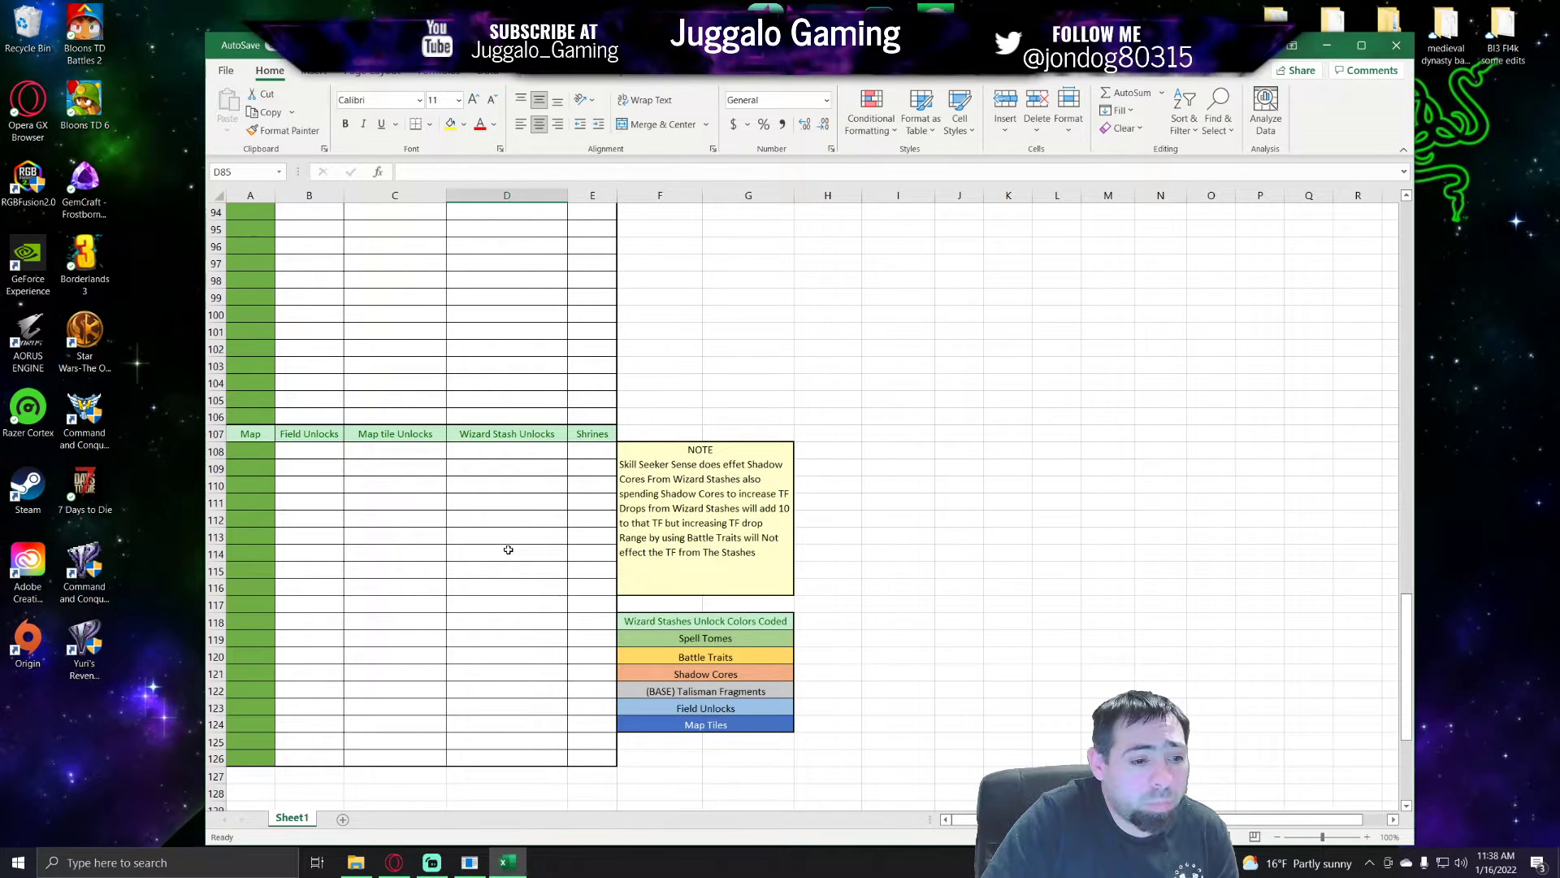
{"action": "left_click", "coordinate": [507, 757]}
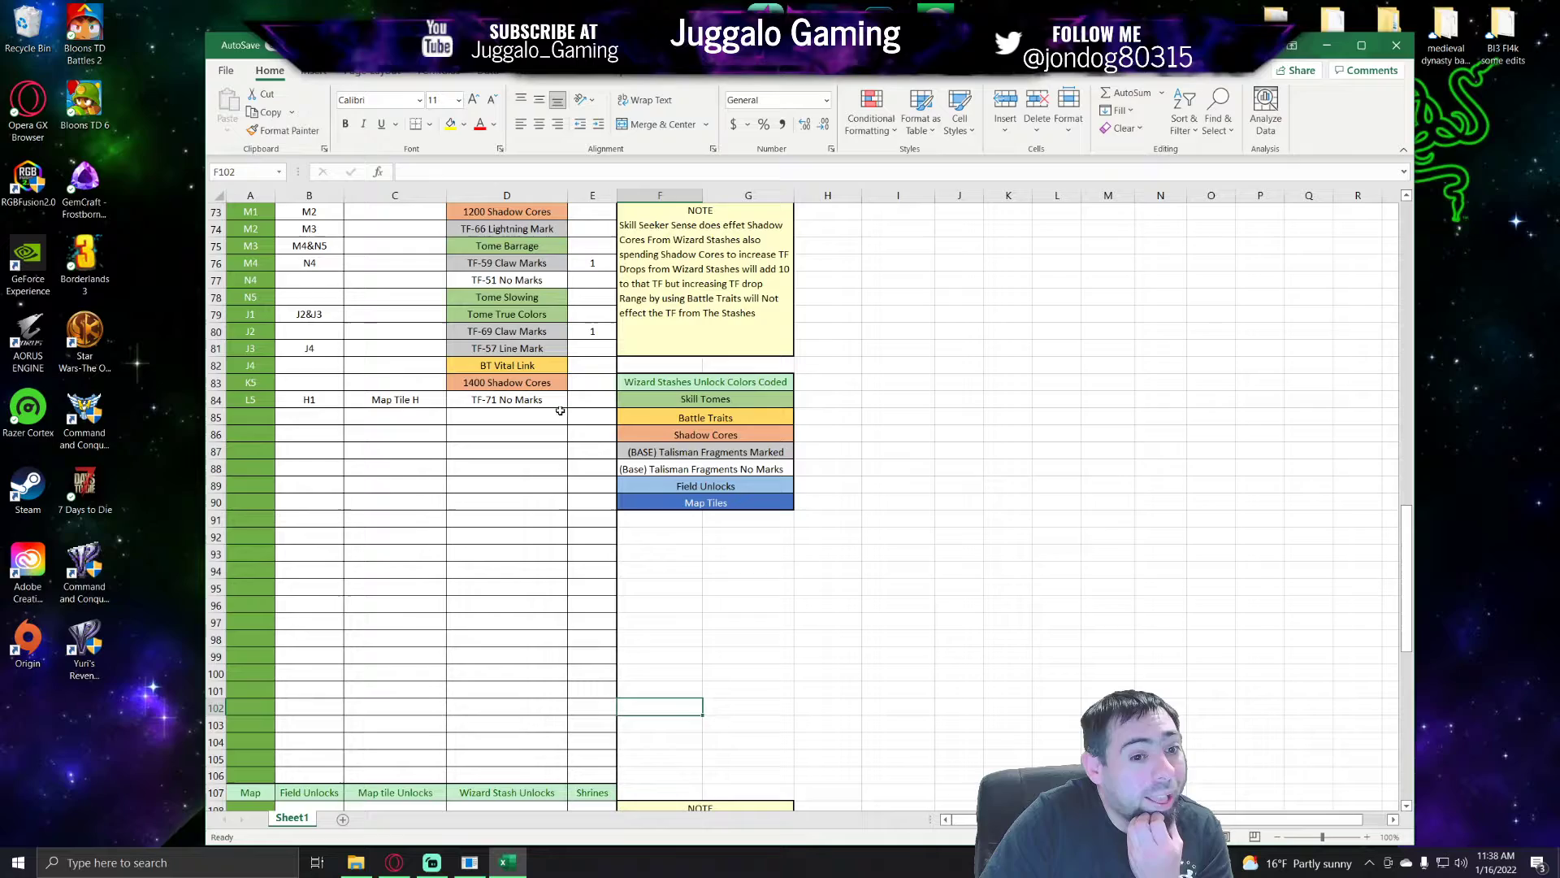
{"action": "scroll", "scroll_direction": "down", "scroll_amount": 3}
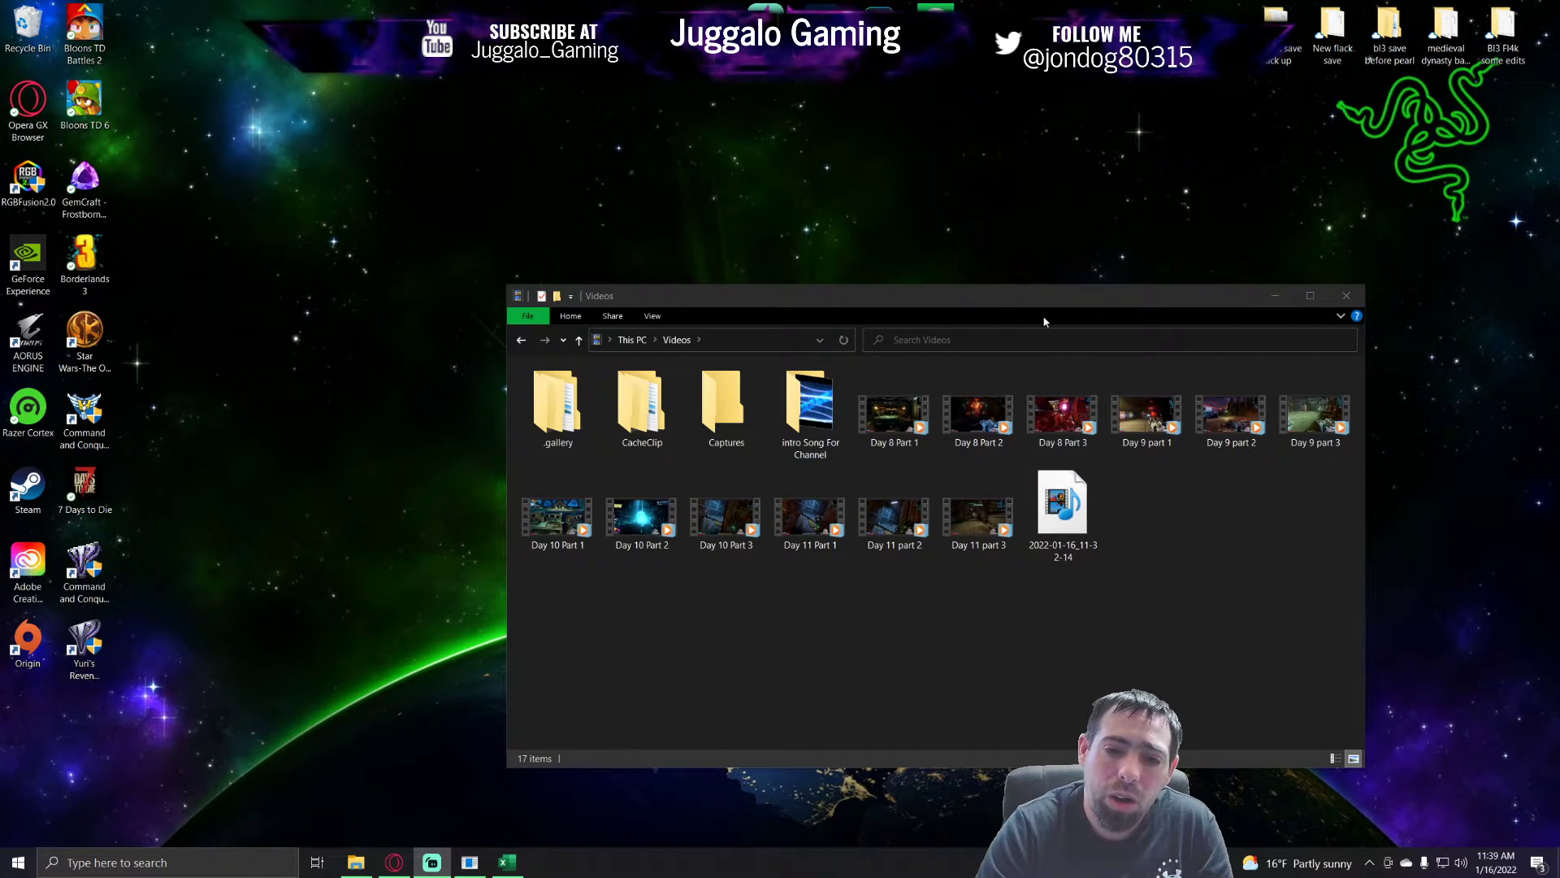
{"action": "left_click", "coordinate": [1345, 296]}
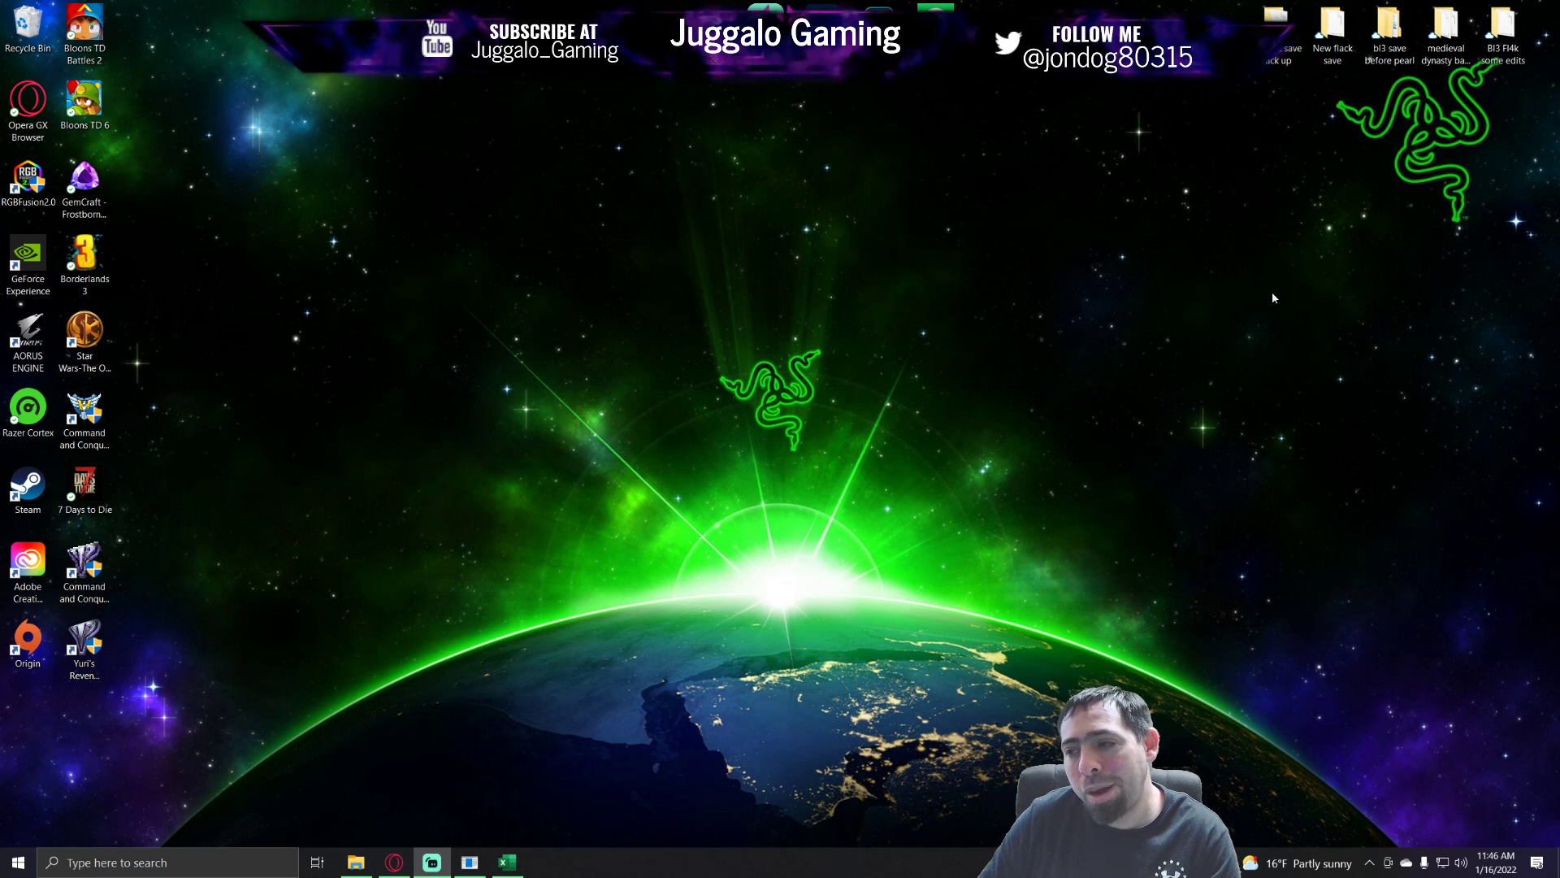
{"action": "mouse_move", "coordinate": [1469, 331]}
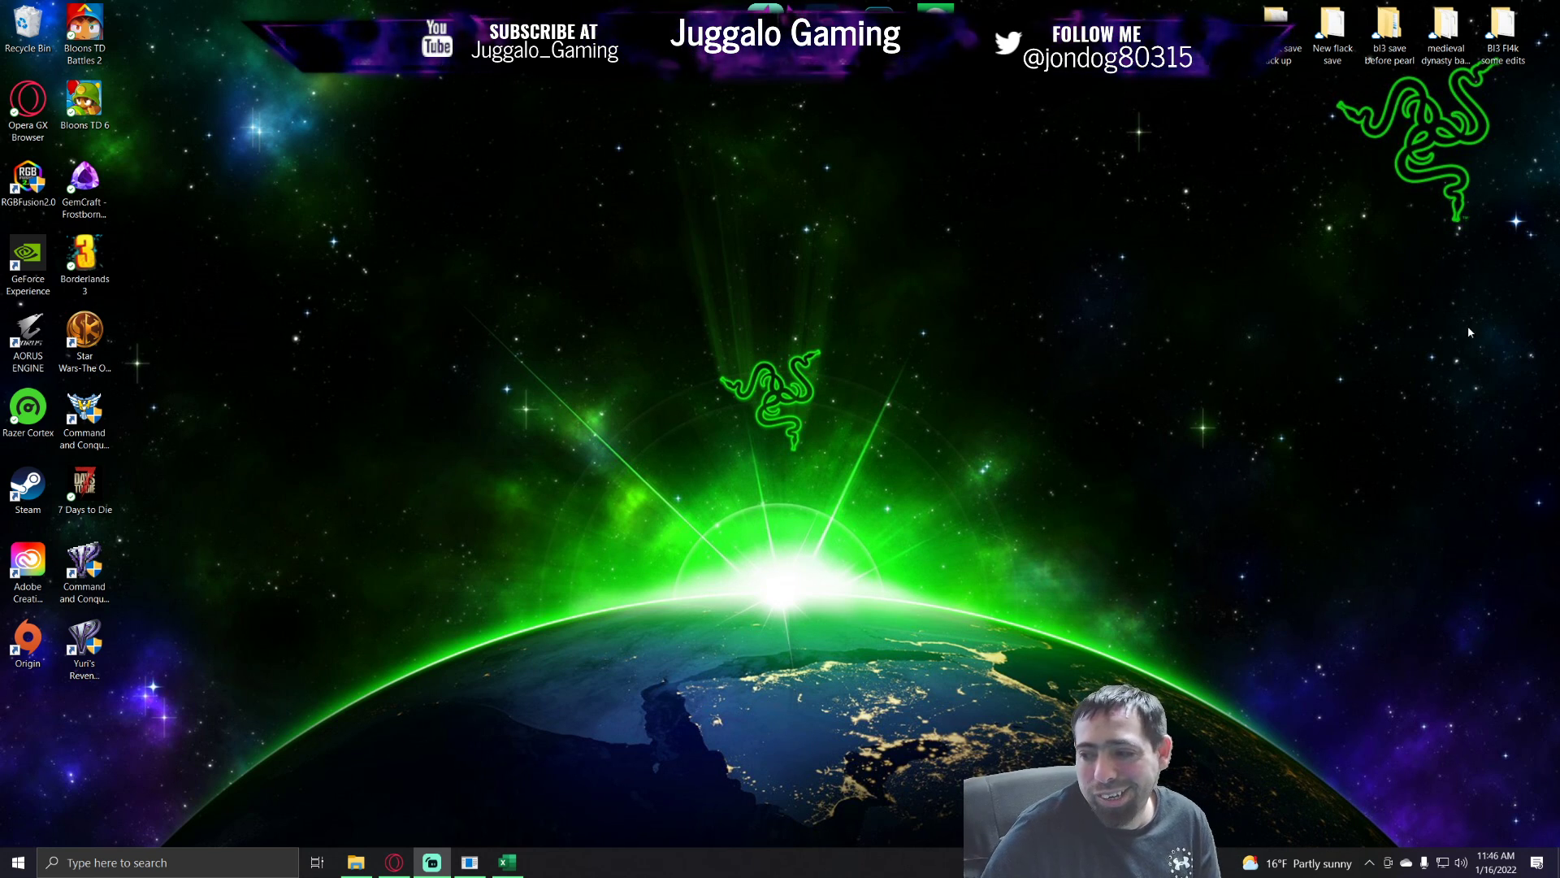